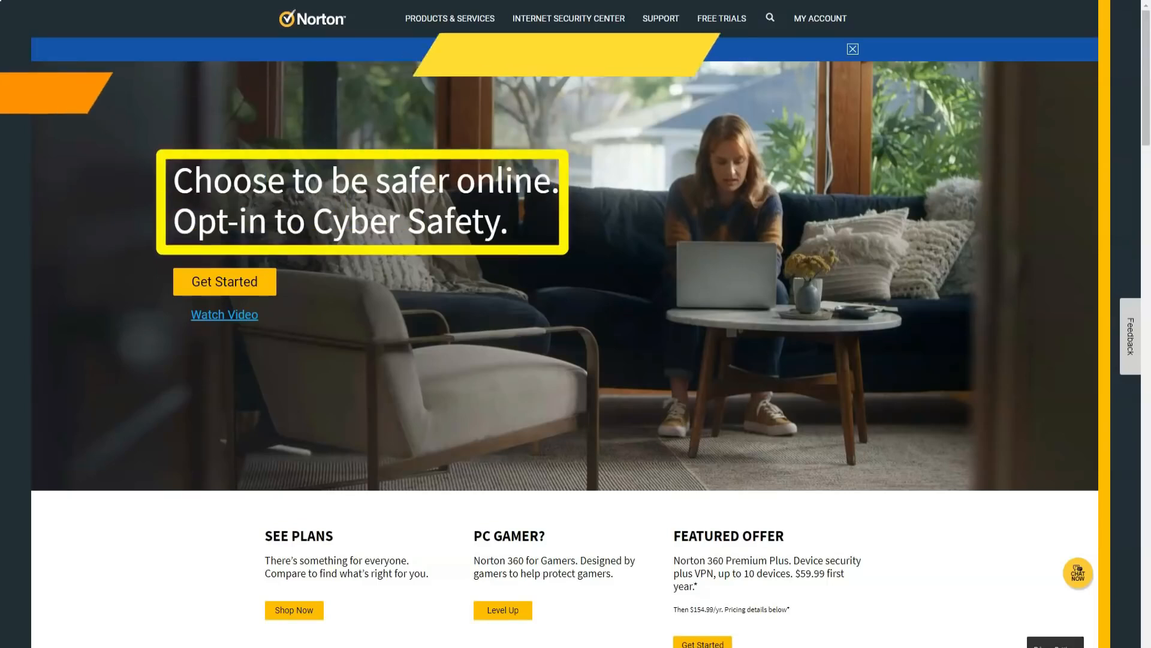
# Scroll the Norton homepage through its product sections to the footer and reach the Norton 360 plans page
pyautogui.scroll(-3)
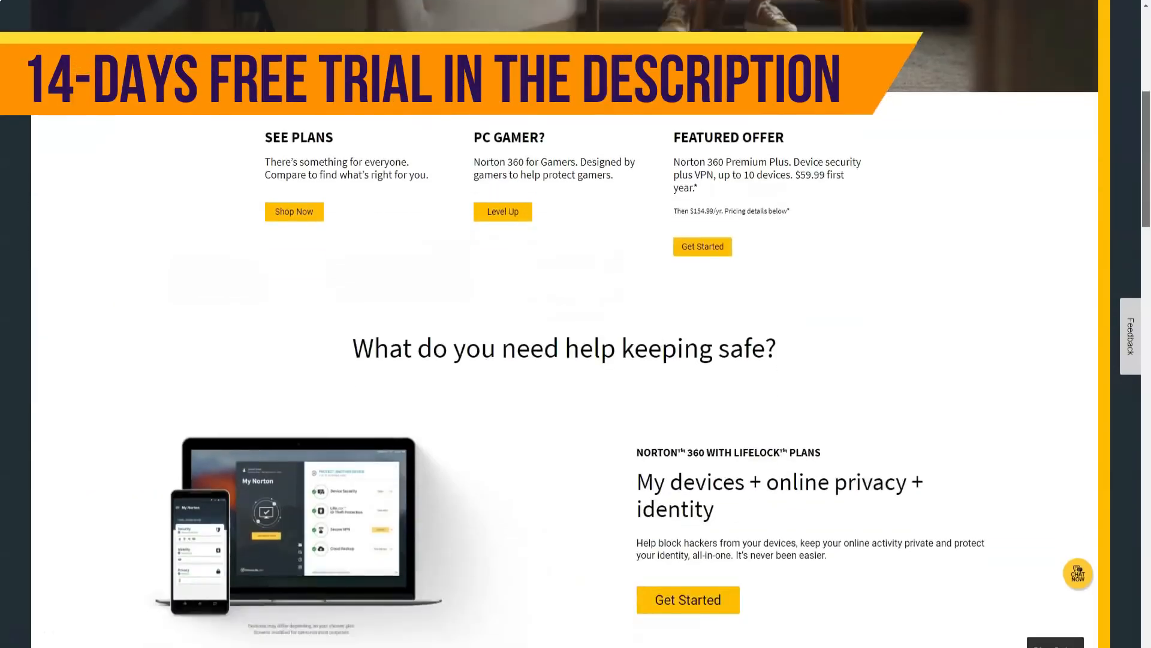
pyautogui.scroll(-3)
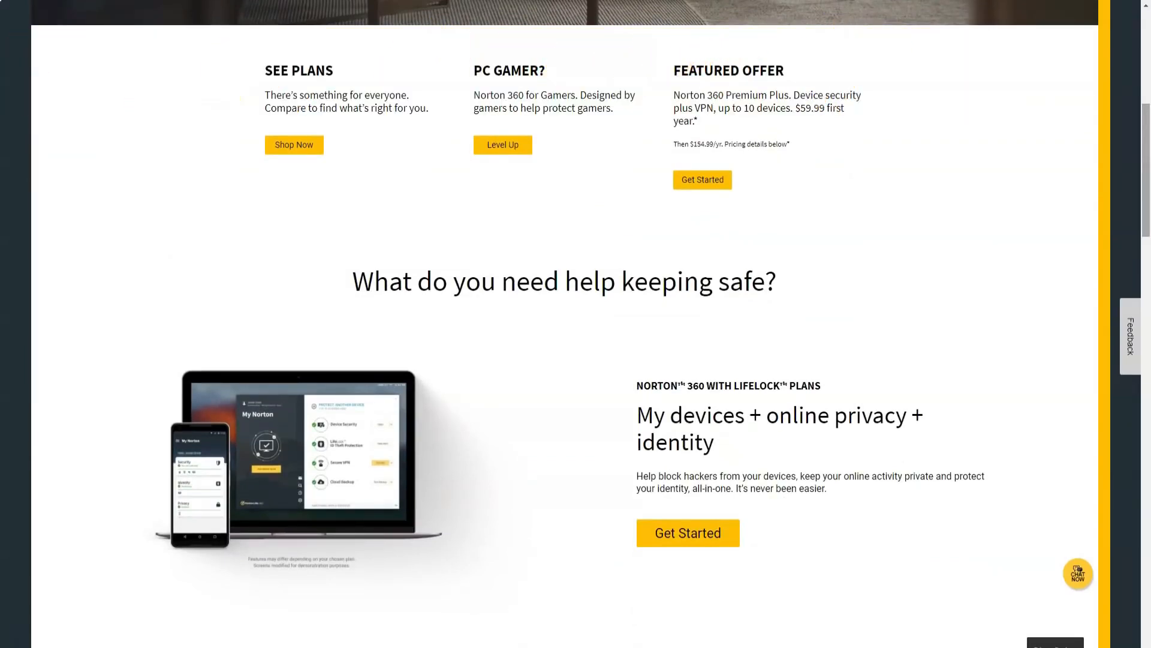
pyautogui.scroll(-3)
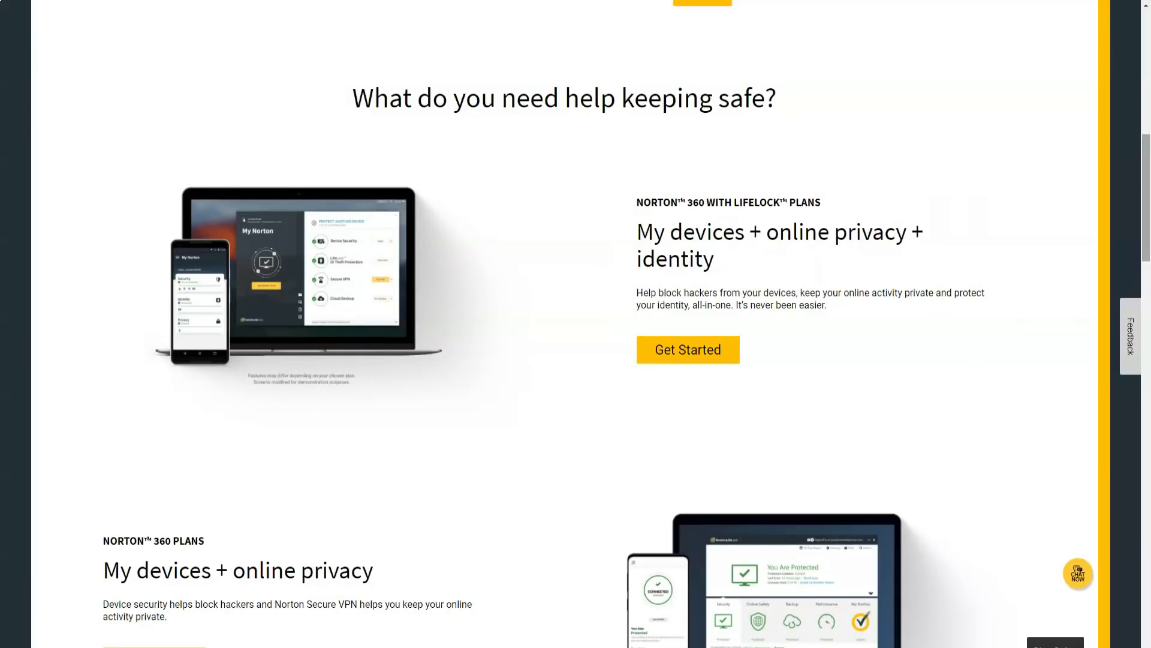
pyautogui.scroll(-3)
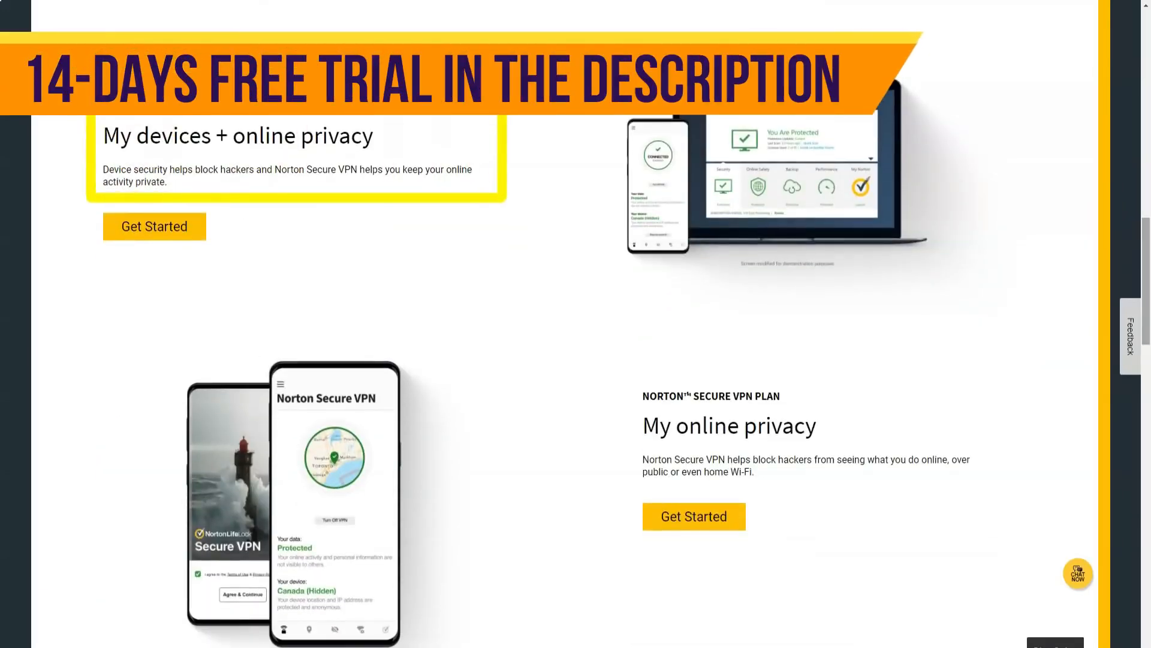
pyautogui.scroll(-3)
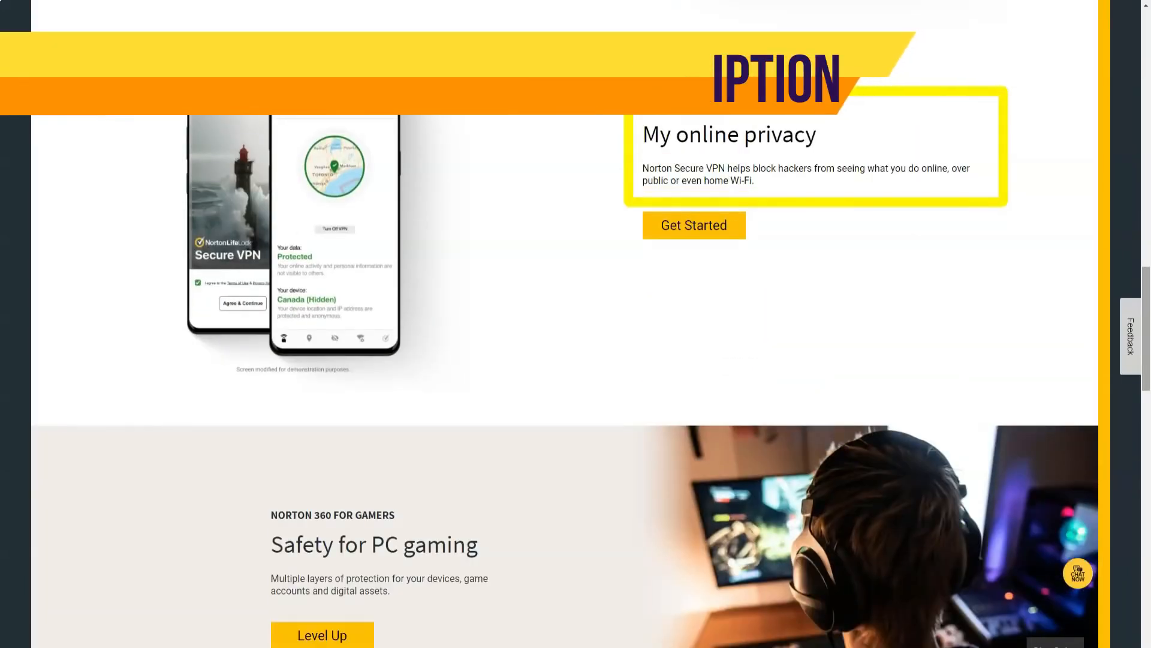
pyautogui.scroll(-3)
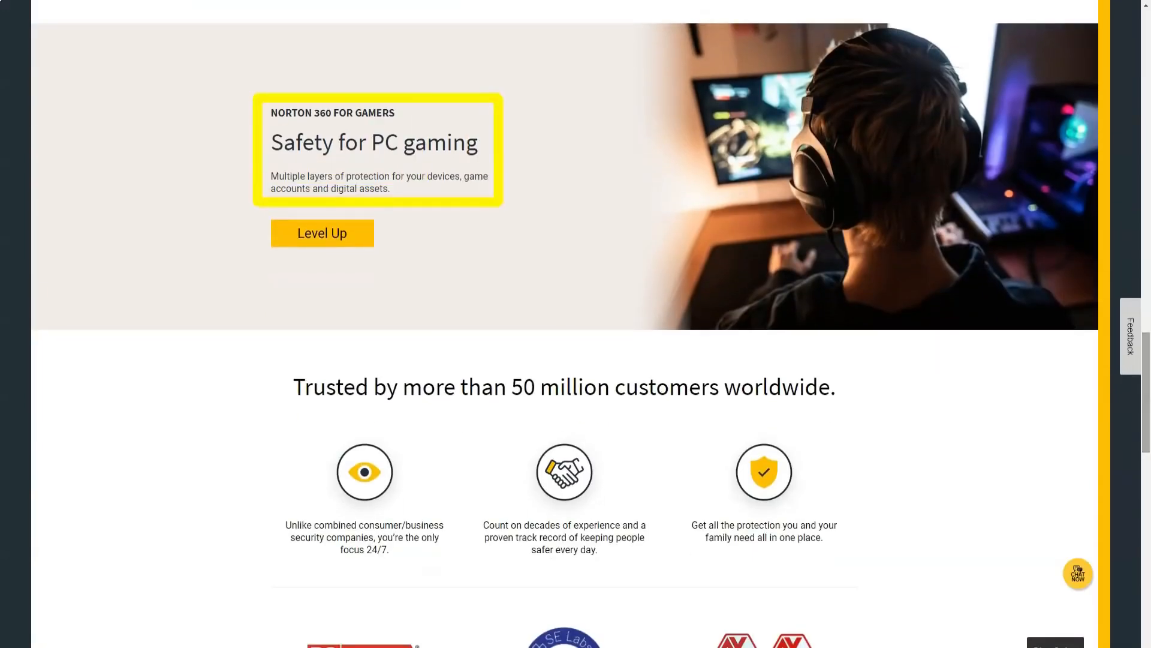
pyautogui.scroll(-3)
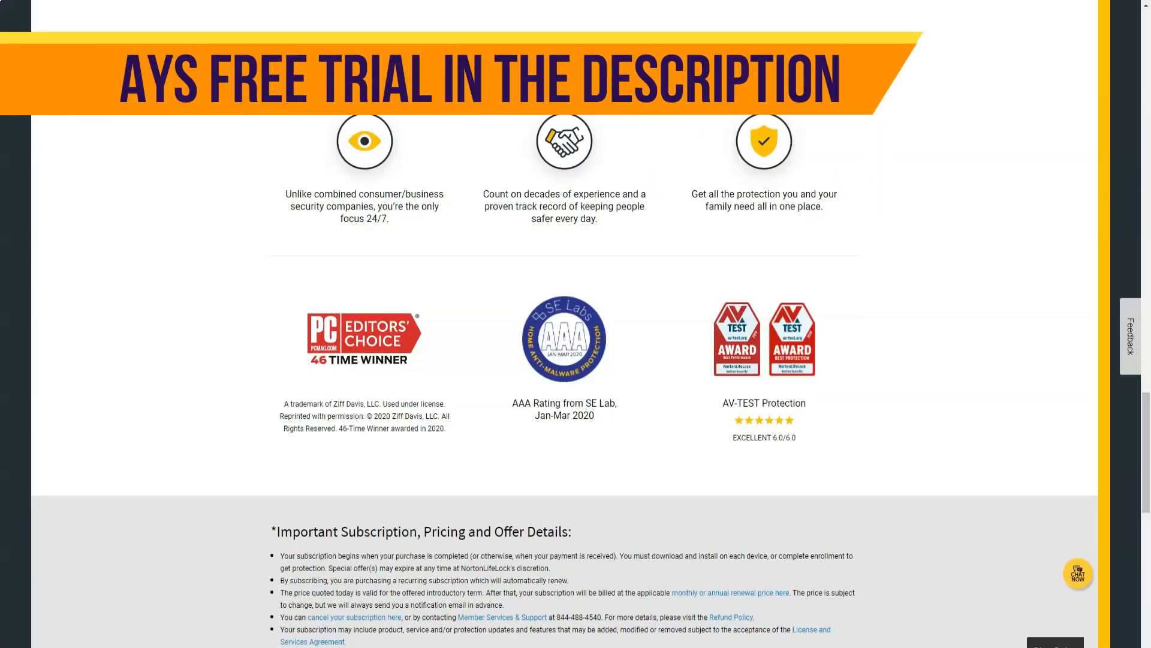
pyautogui.scroll(-3)
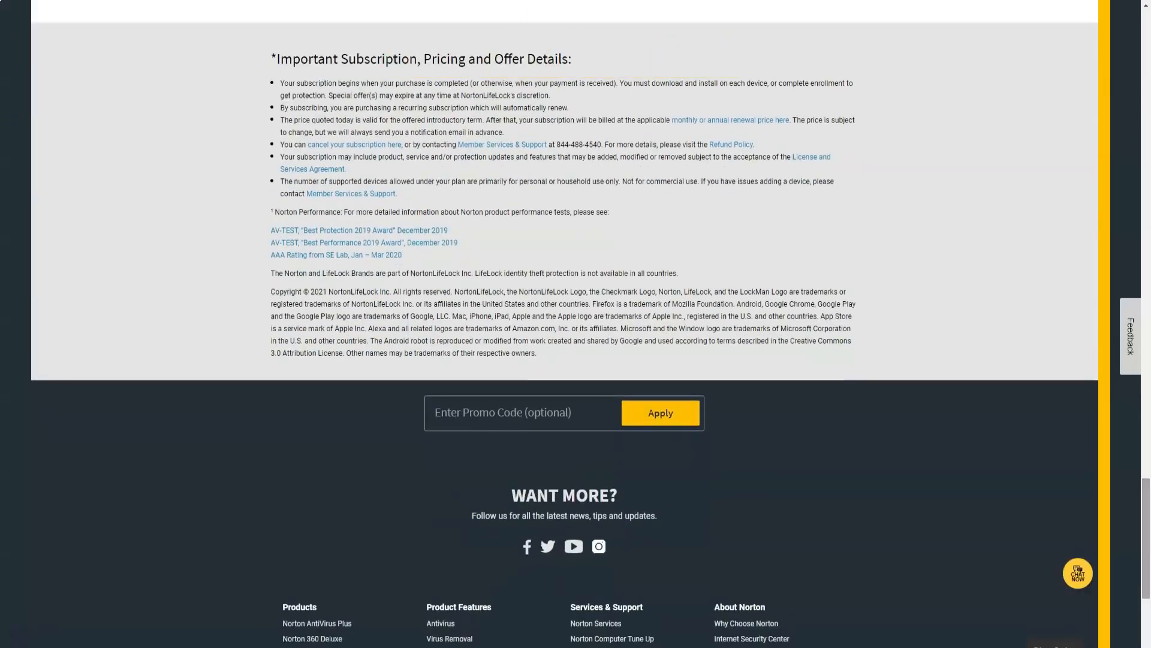
pyautogui.scroll(3)
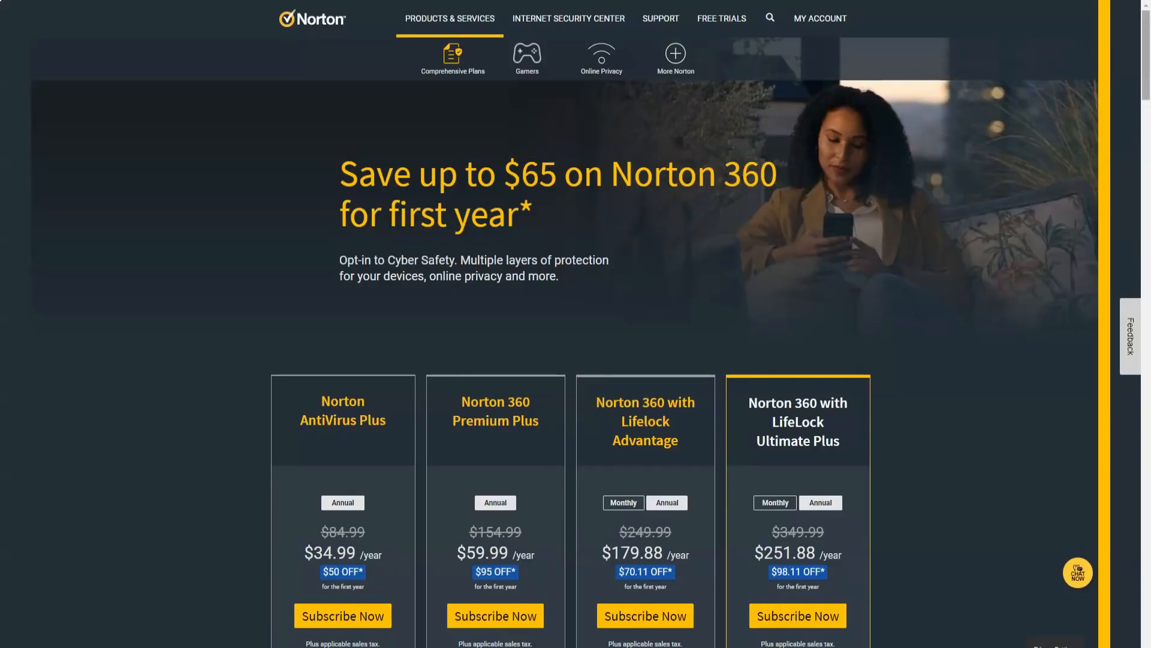
# Scroll through the plan feature lists, Gamers and Secure VPN sections to the LifeLock Advantage page
pyautogui.scroll(-3)
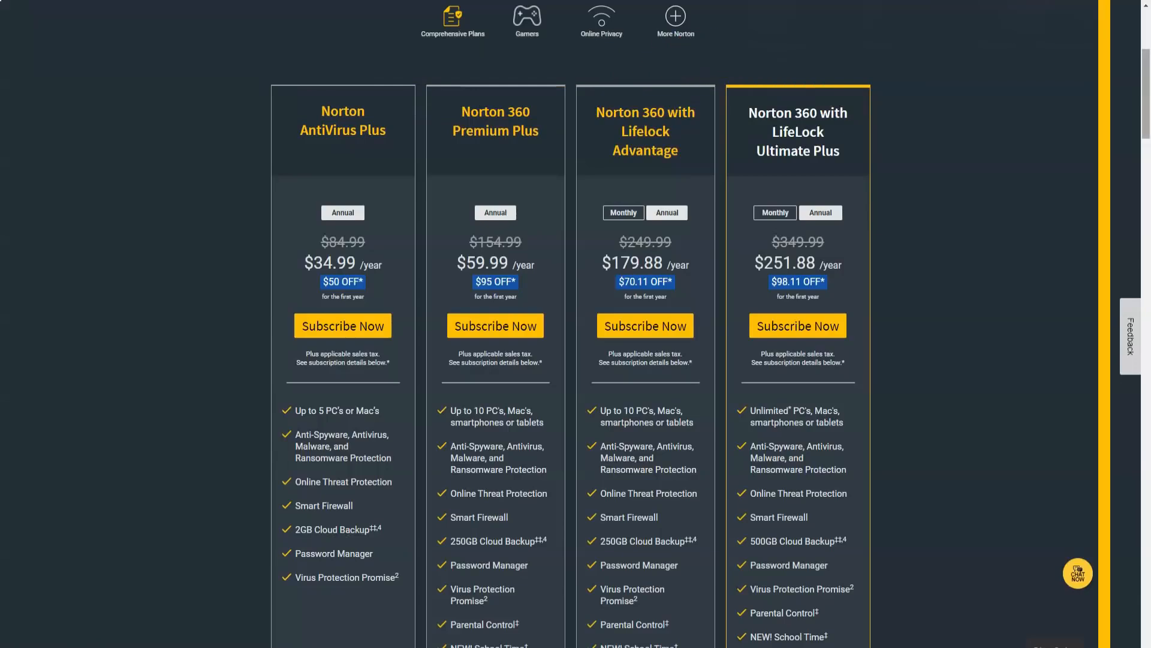
pyautogui.scroll(-3)
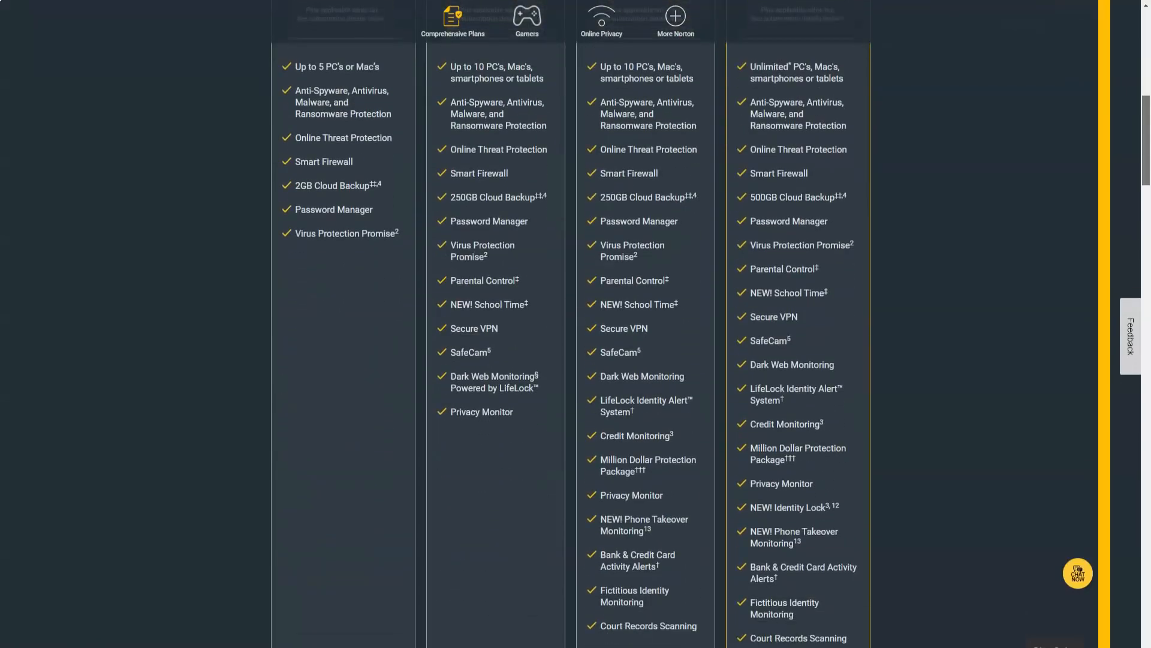
pyautogui.scroll(-3)
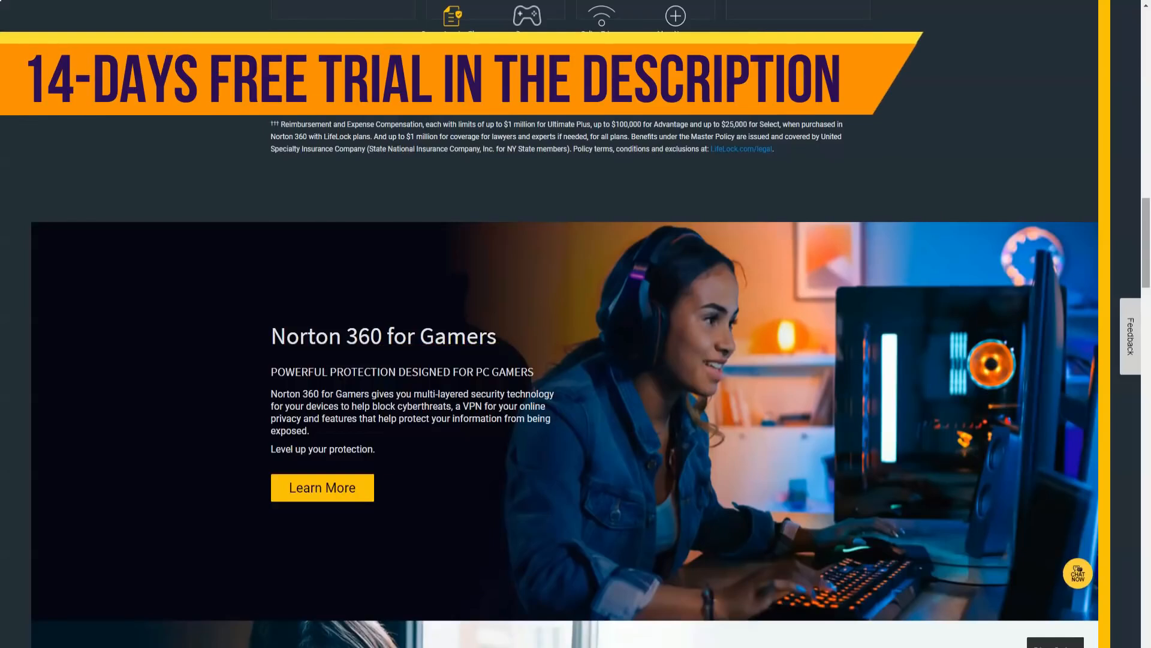
pyautogui.scroll(-3)
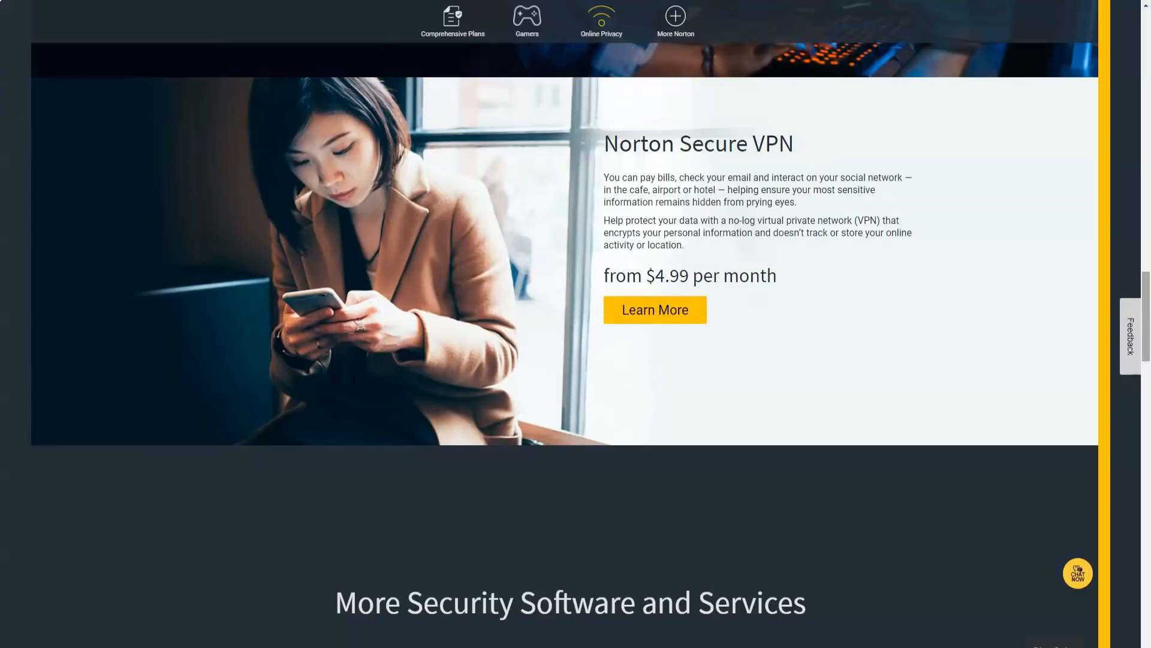
pyautogui.scroll(-3)
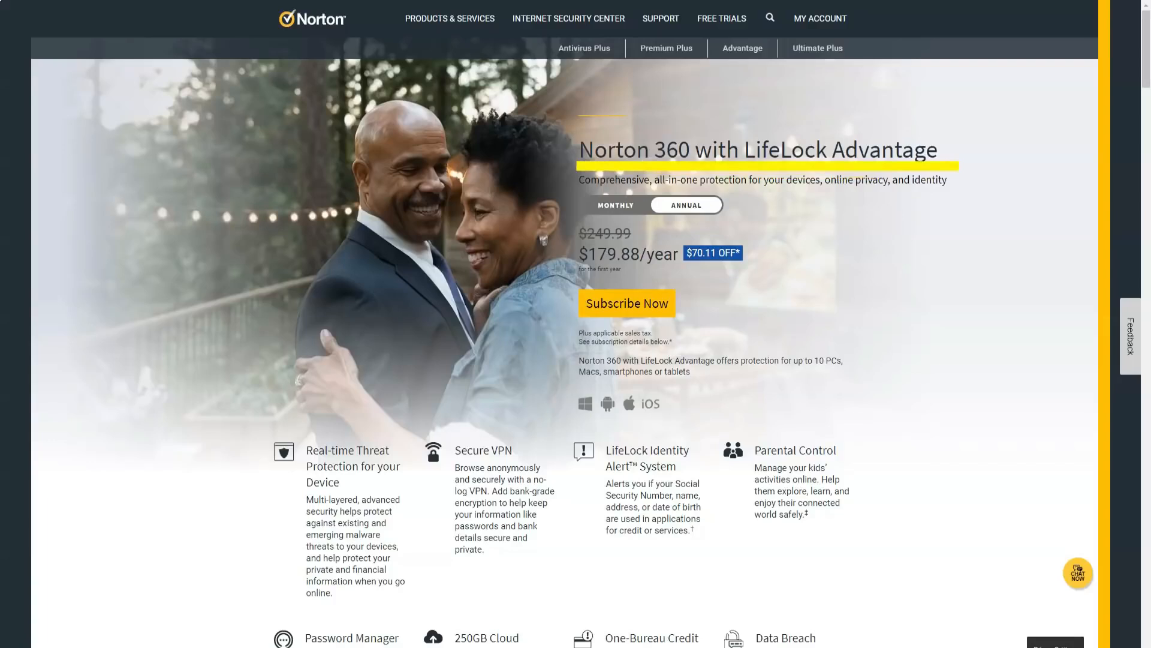
# Scroll the LifeLock Advantage page through its feature table and guarantee to the Norton 360 for Gamers page
pyautogui.scroll(-3)
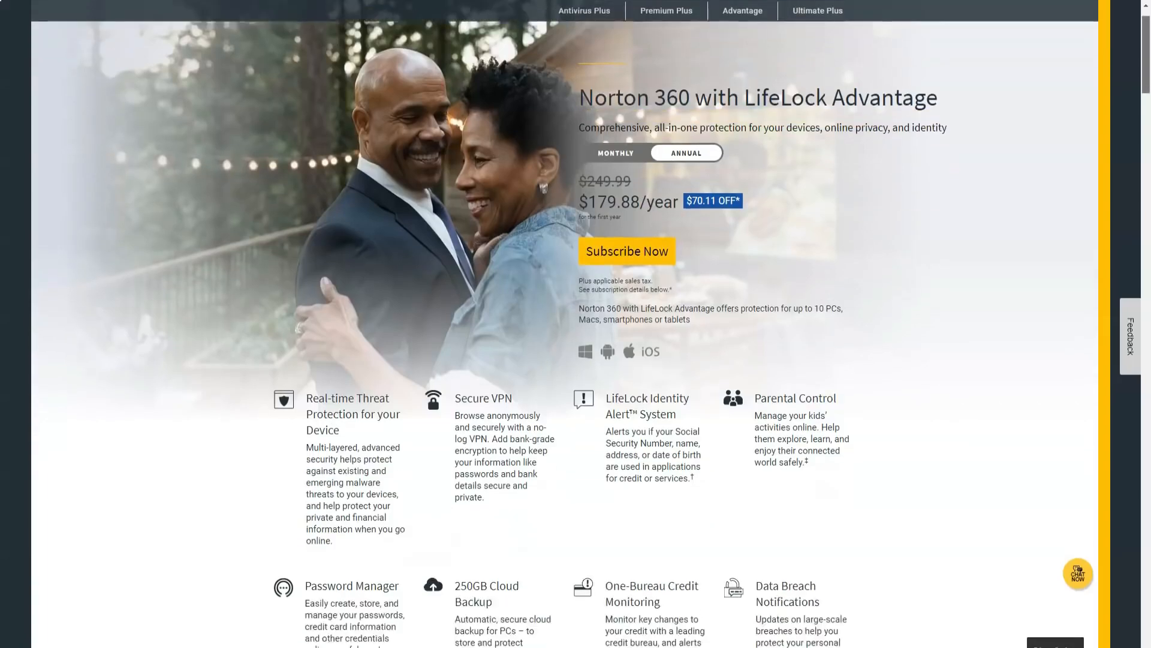
pyautogui.scroll(-3)
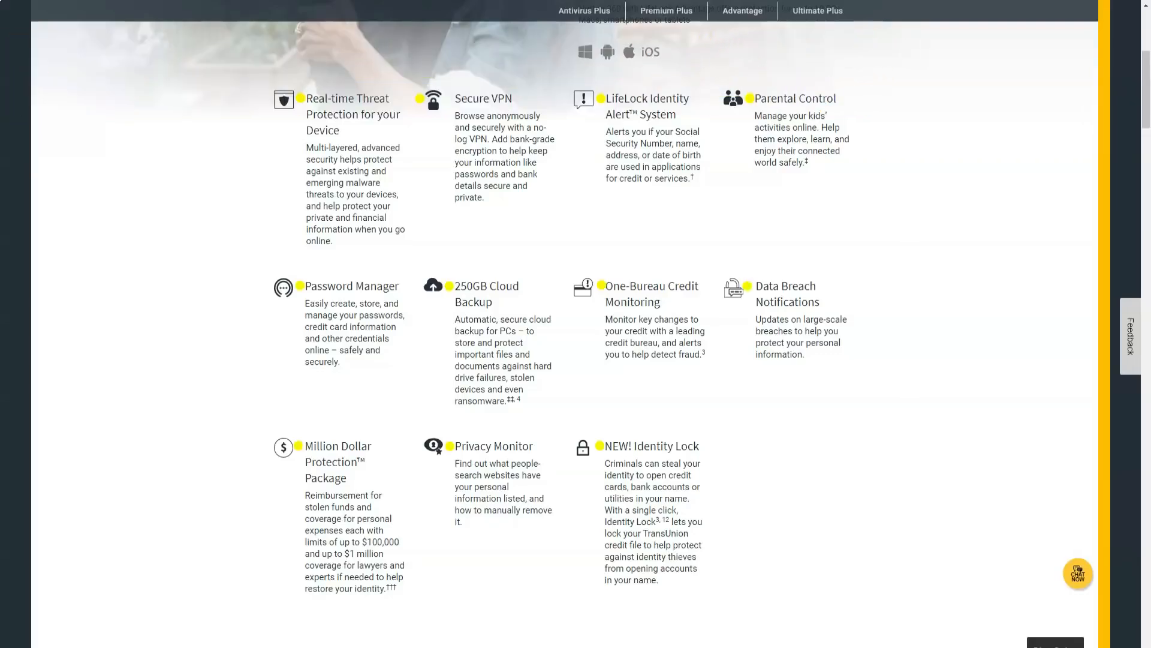
pyautogui.scroll(-3)
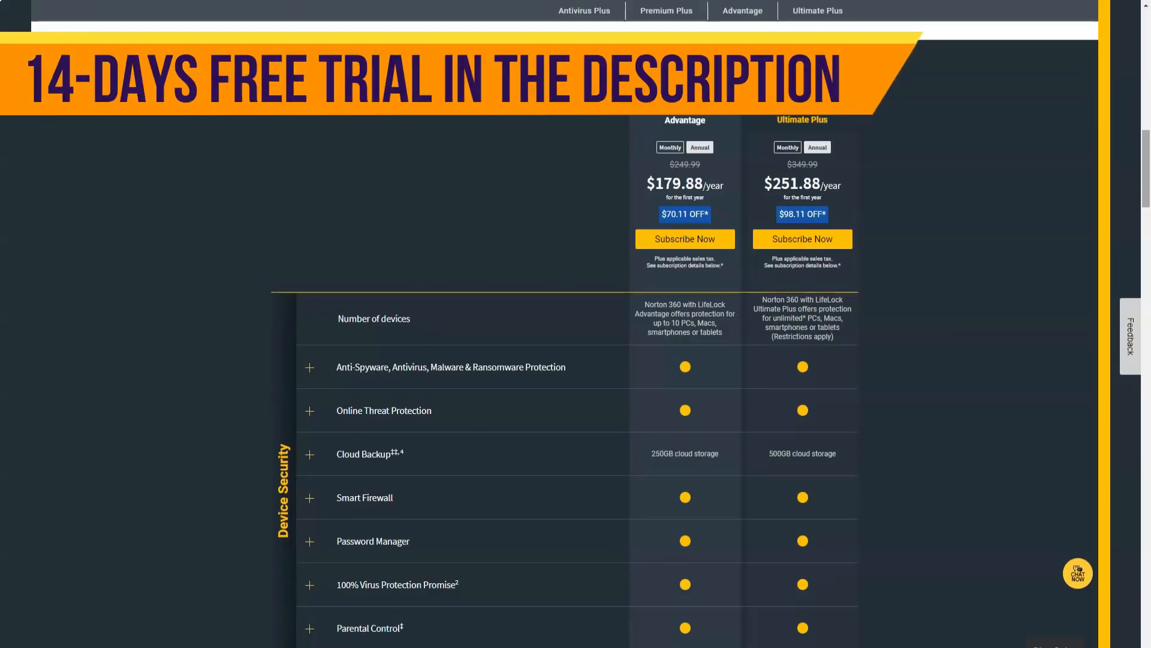
pyautogui.scroll(-3)
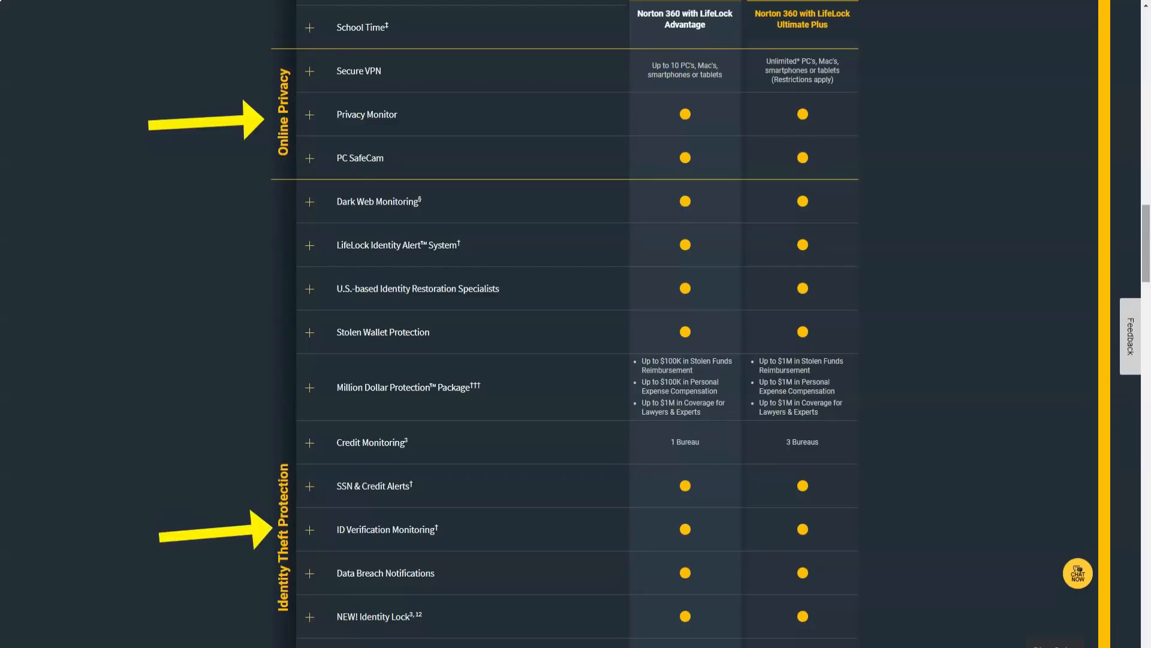
pyautogui.scroll(-3)
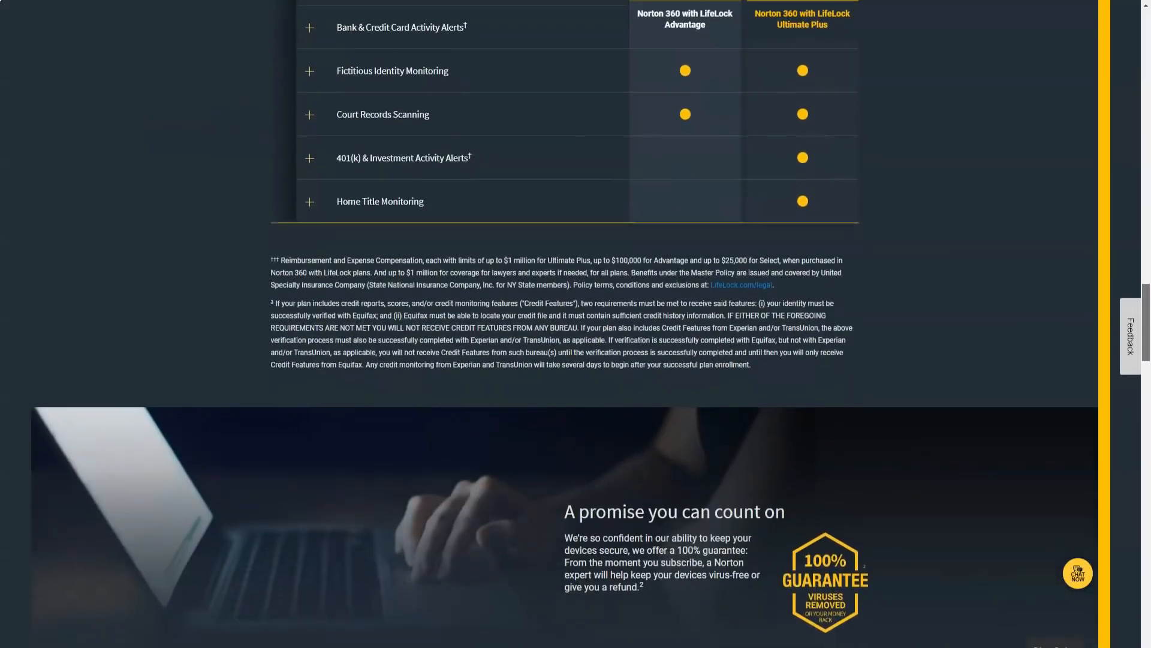
pyautogui.scroll(-3)
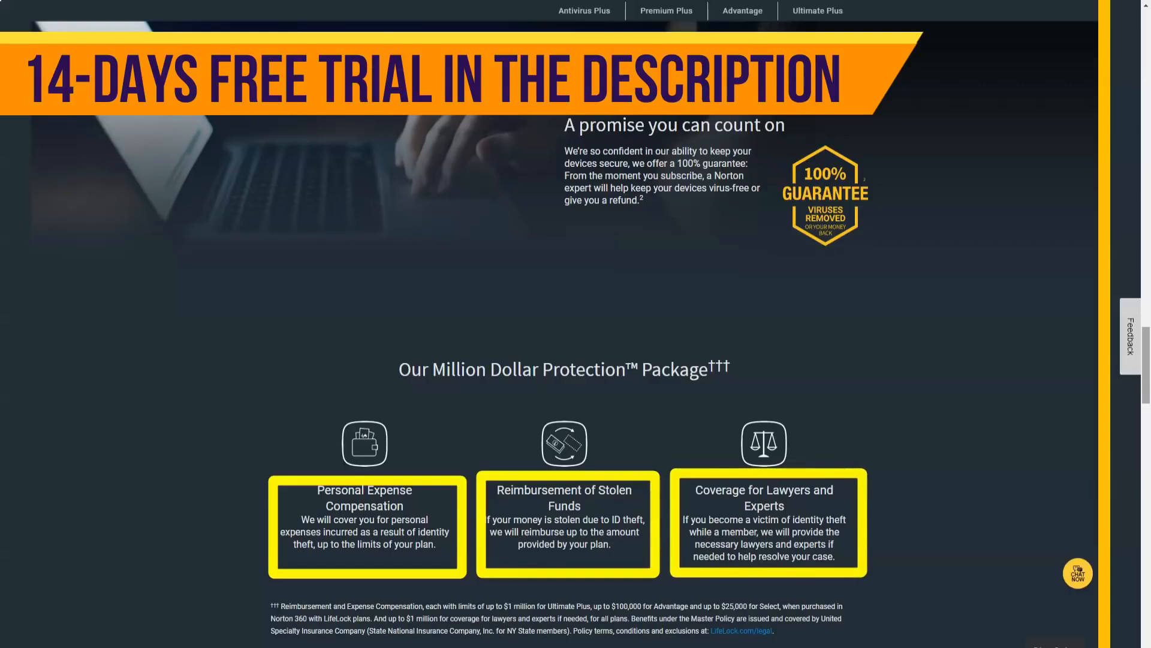
pyautogui.scroll(-3)
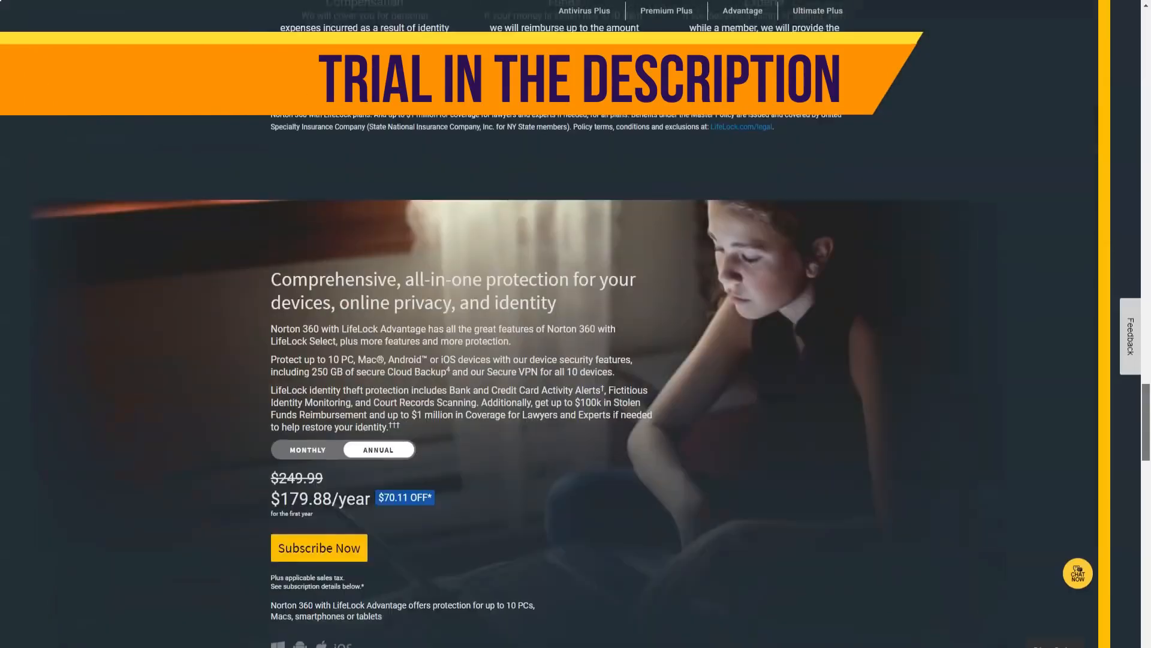
pyautogui.scroll(-3)
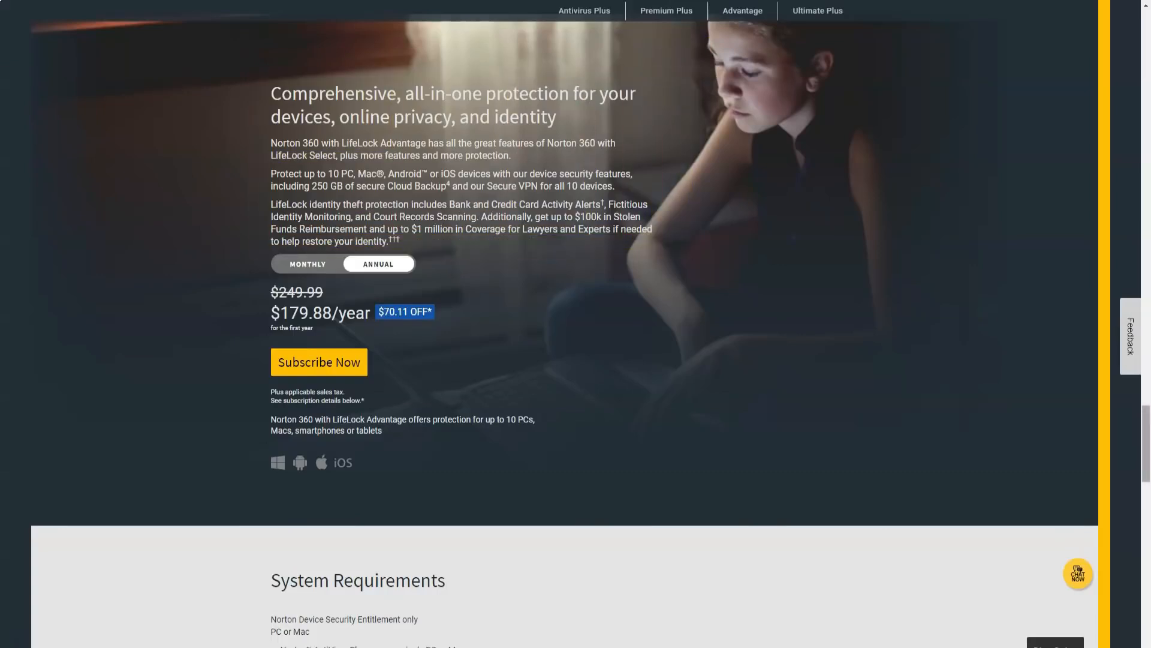
pyautogui.scroll(-3)
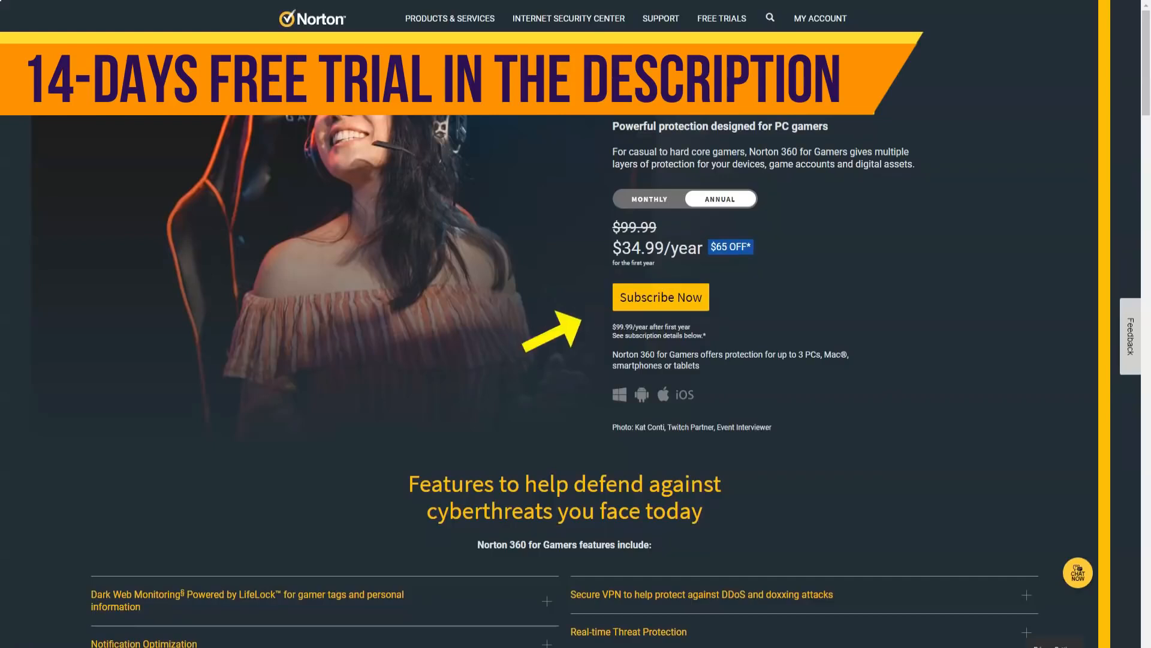
# Expand the remaining Norton 360 for Gamers feature descriptions
pyautogui.scroll(-3)
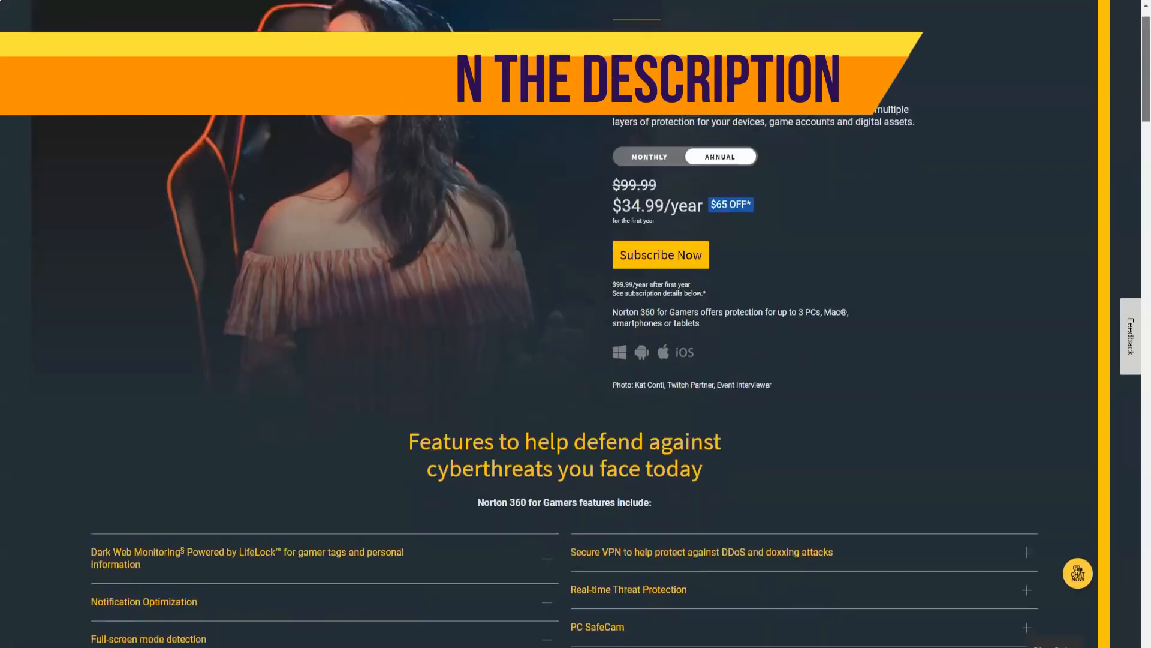
pyautogui.scroll(-3)
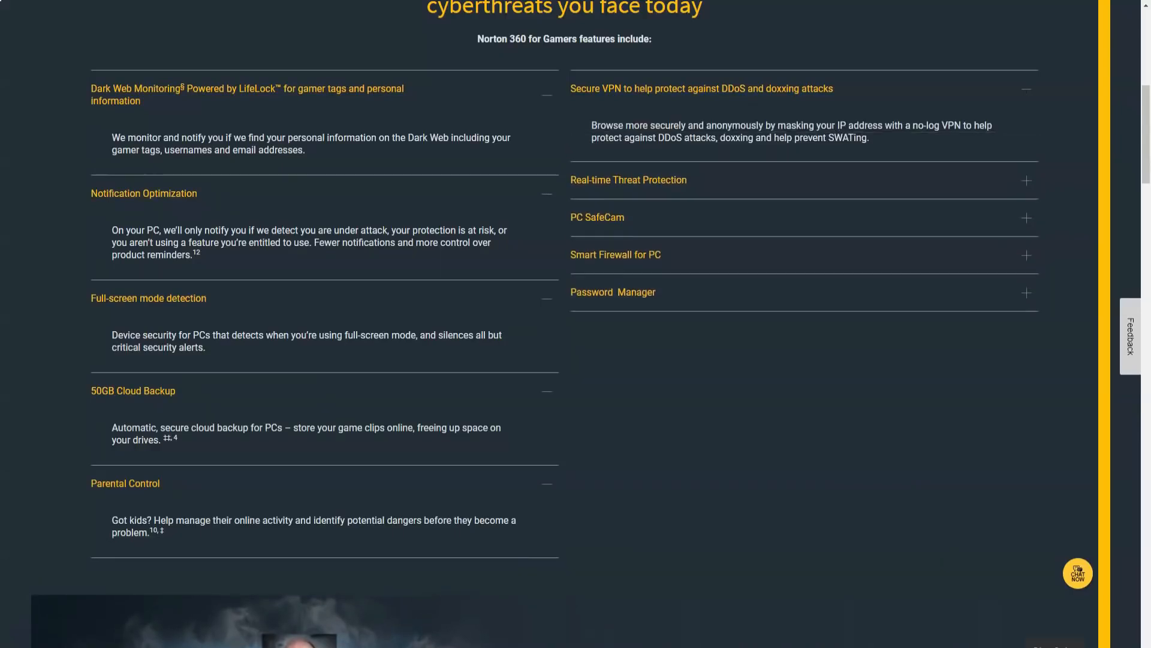
pyautogui.click(627, 180)
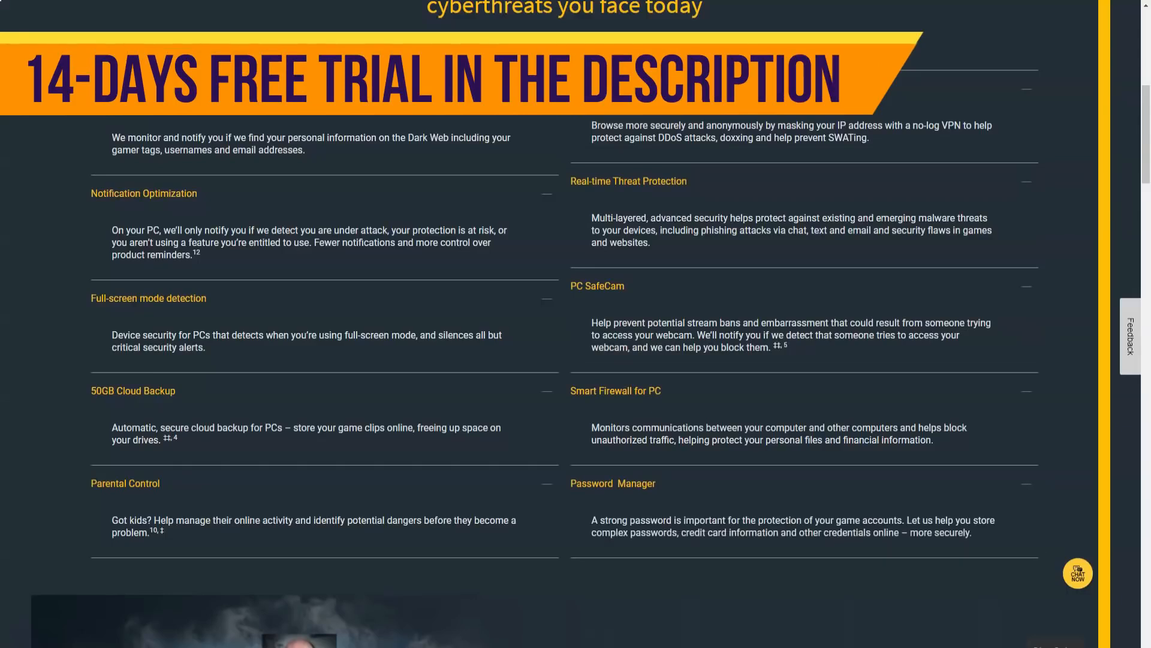
# Scroll the Gamers page through its pricing down to the Secure VPN page at $39.99 for 5 devices
pyautogui.scroll(-3)
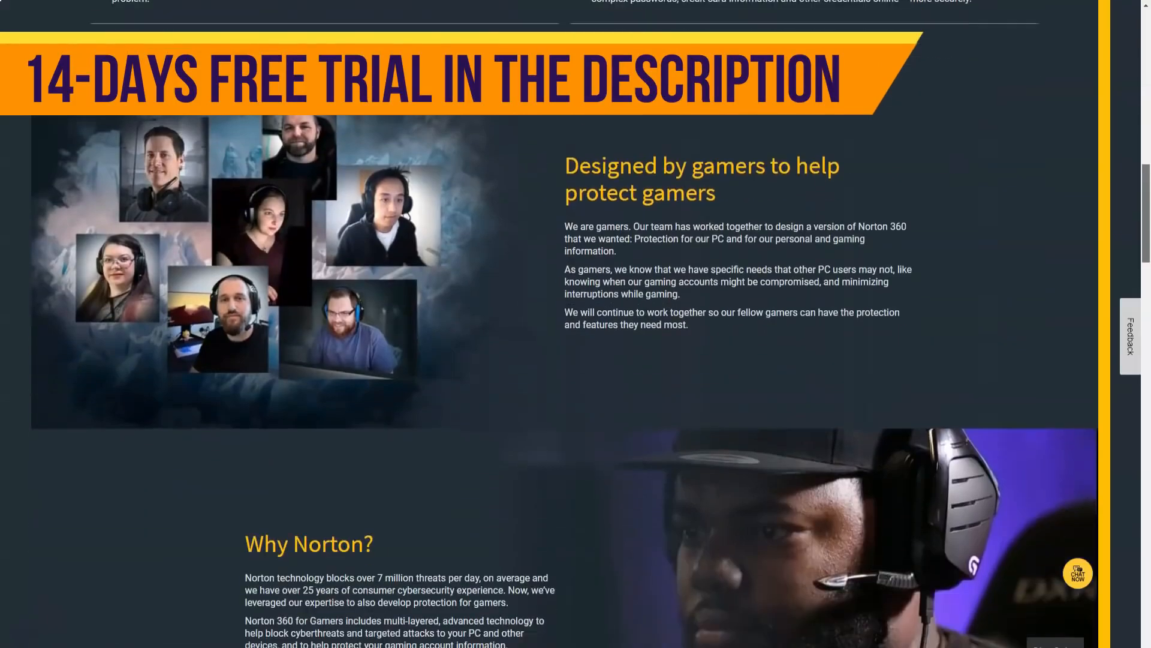
pyautogui.scroll(-3)
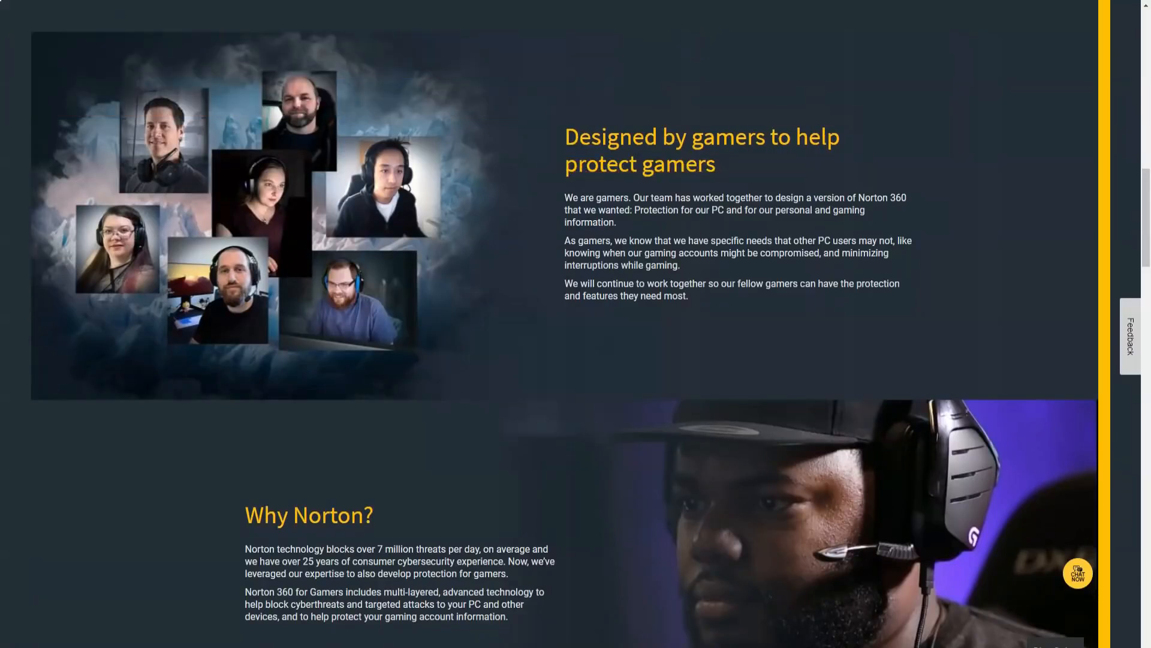
pyautogui.scroll(-3)
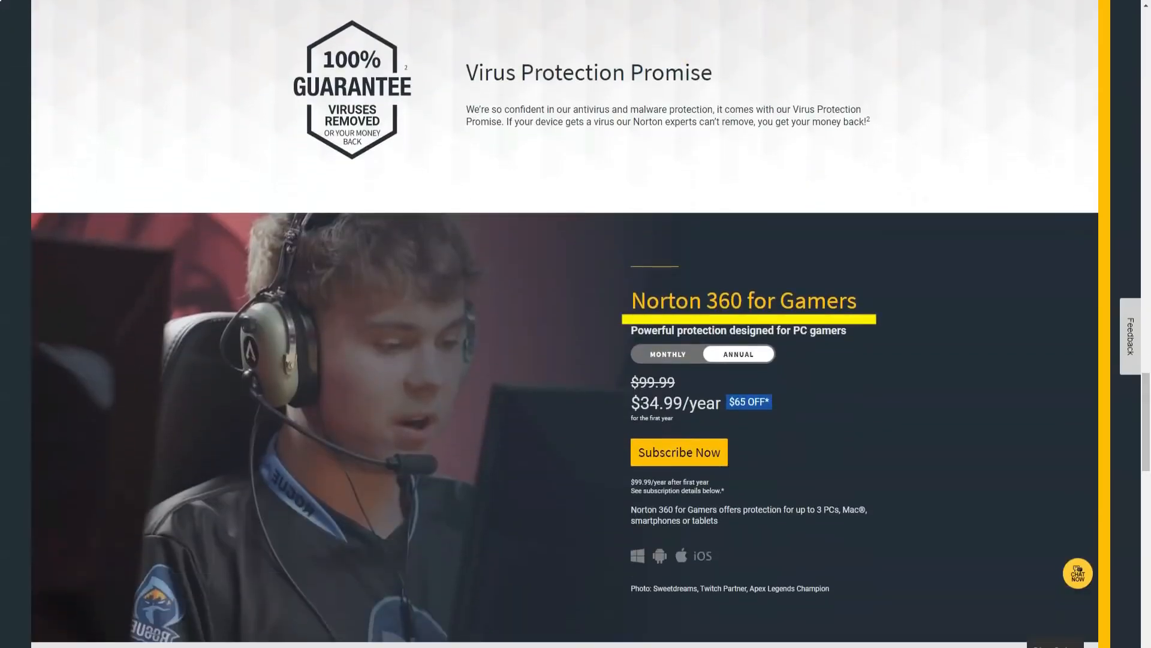
pyautogui.scroll(-3)
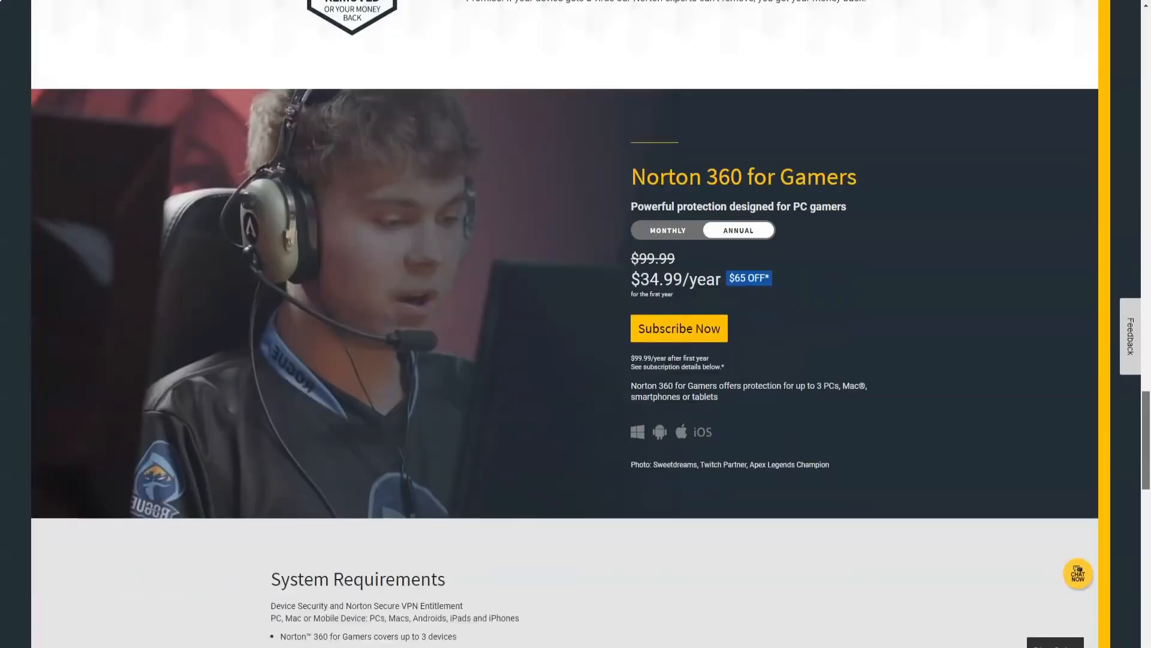
pyautogui.scroll(-3)
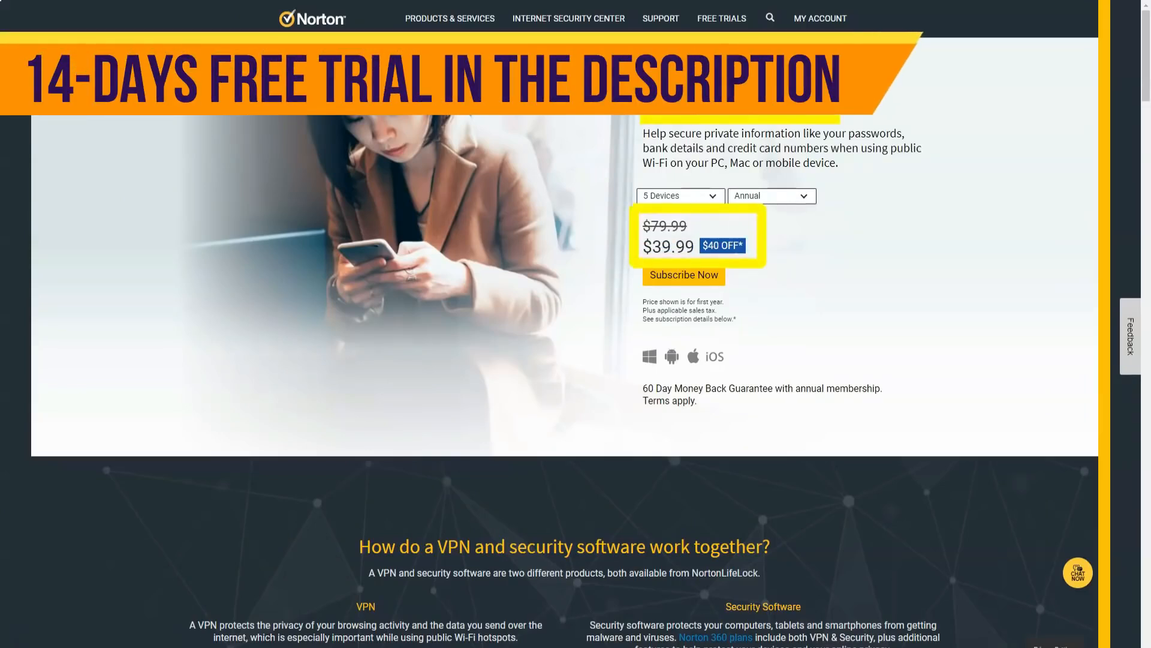
# Review the Secure VPN benefits and preview the app's region selection and ad tracker blocking screens
pyautogui.scroll(-3)
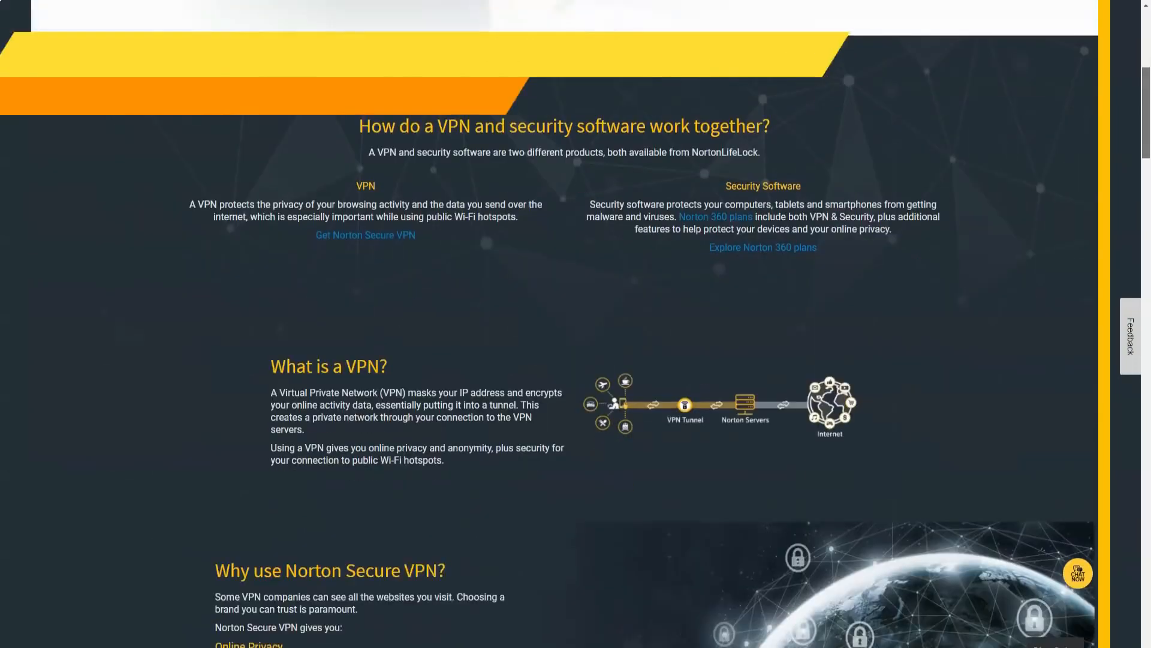
pyautogui.scroll(-3)
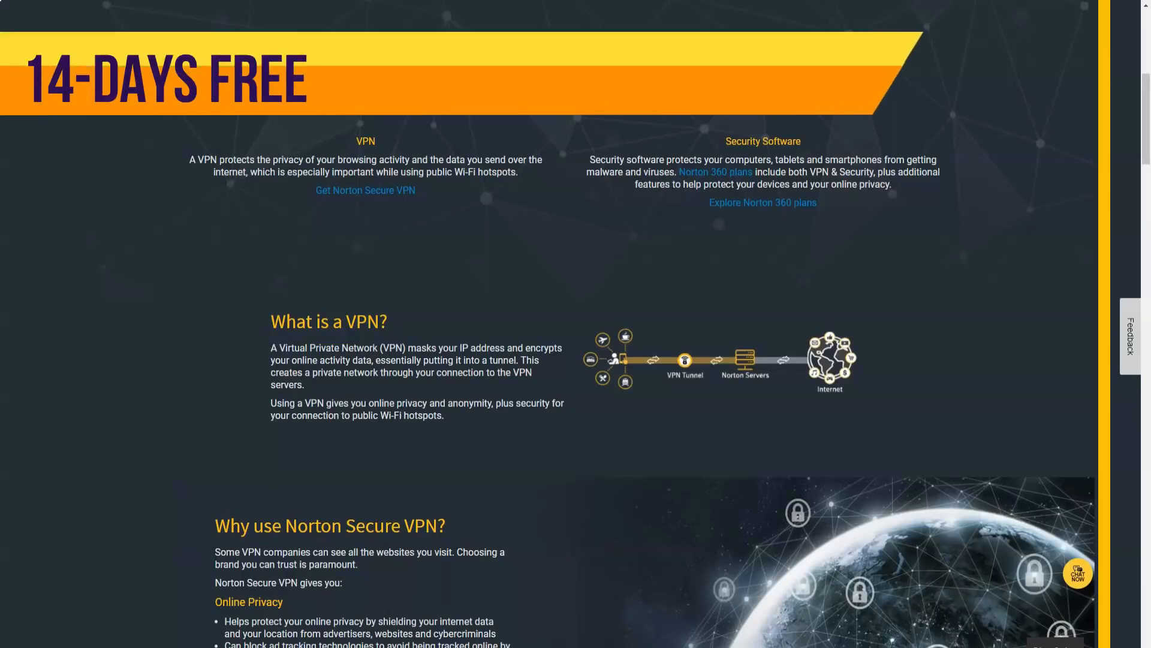
pyautogui.scroll(-3)
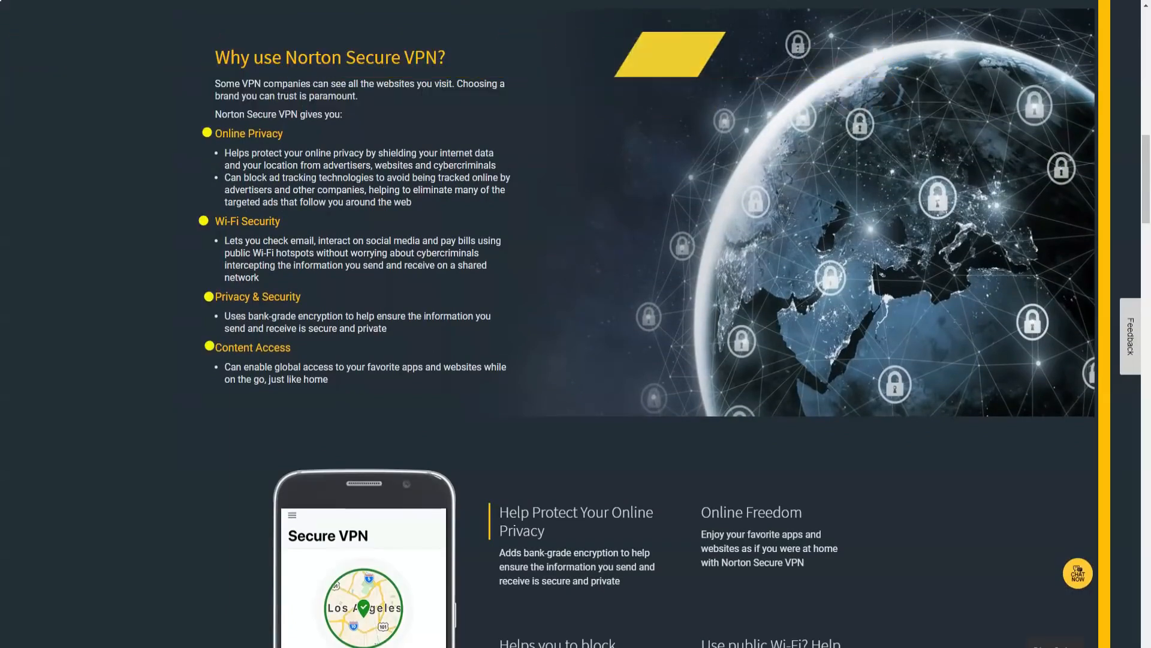
pyautogui.scroll(-3)
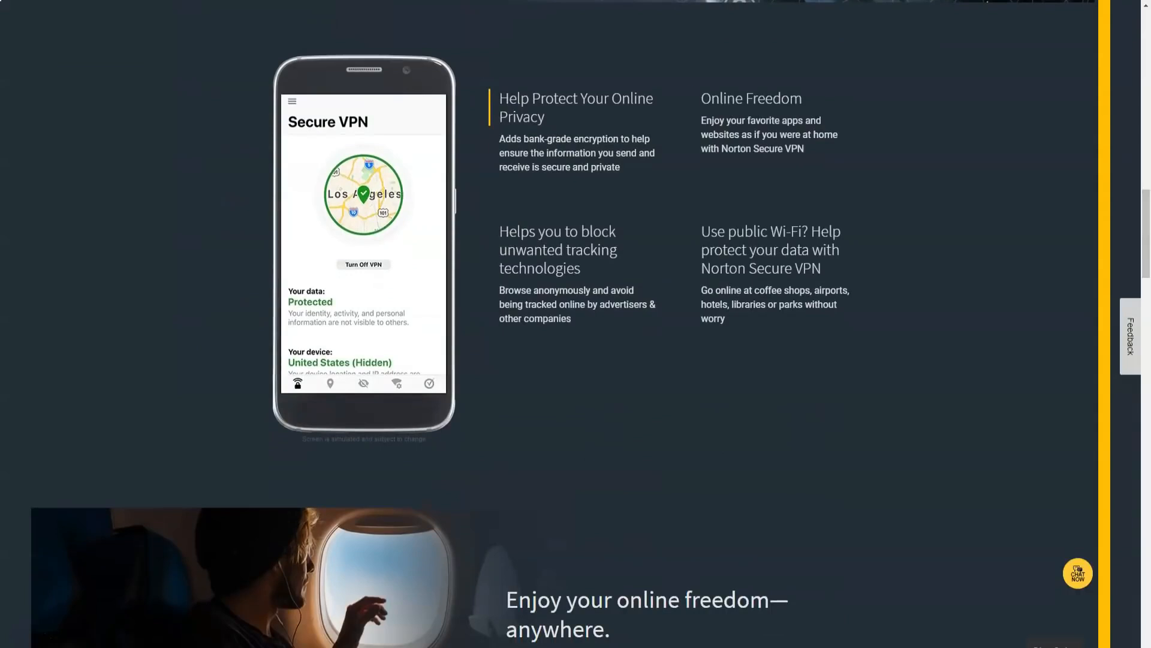
pyautogui.click(330, 383)
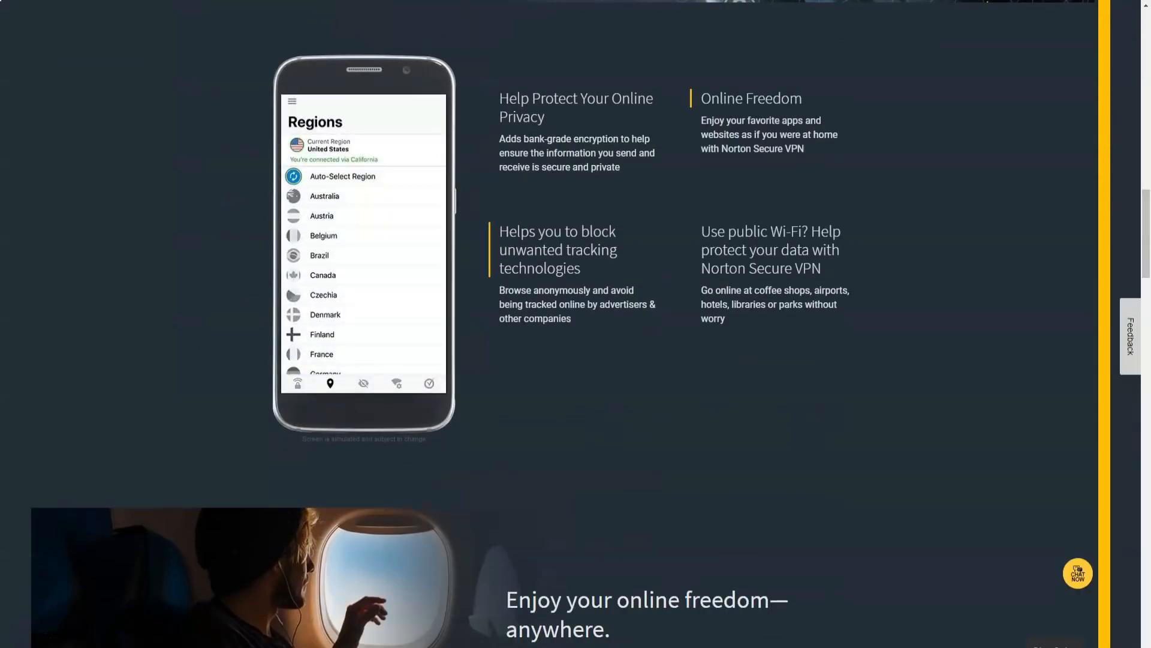
pyautogui.click(362, 383)
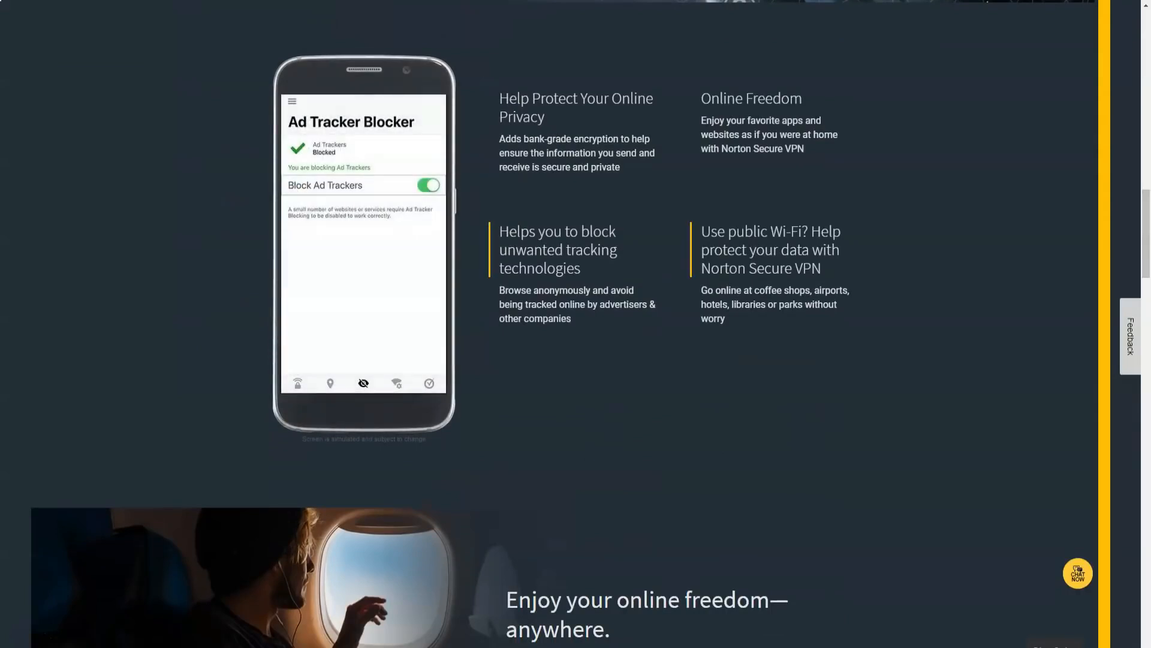
# Scroll to the feature highlights and play the VPN explainer video
pyautogui.scroll(-3)
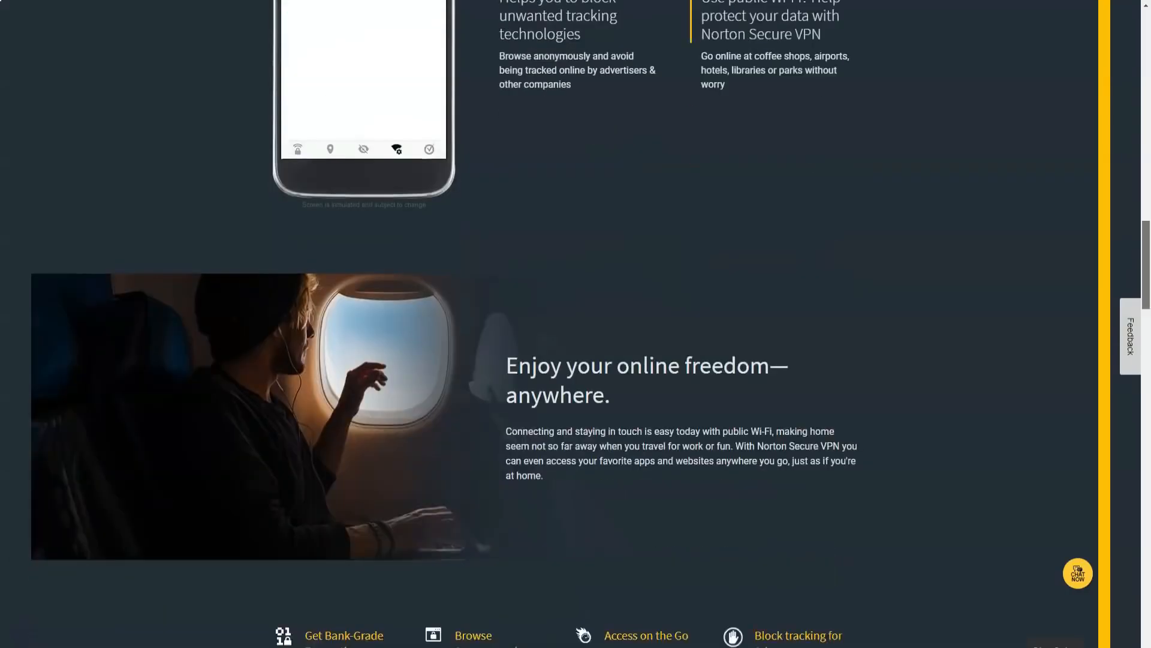
pyautogui.scroll(-3)
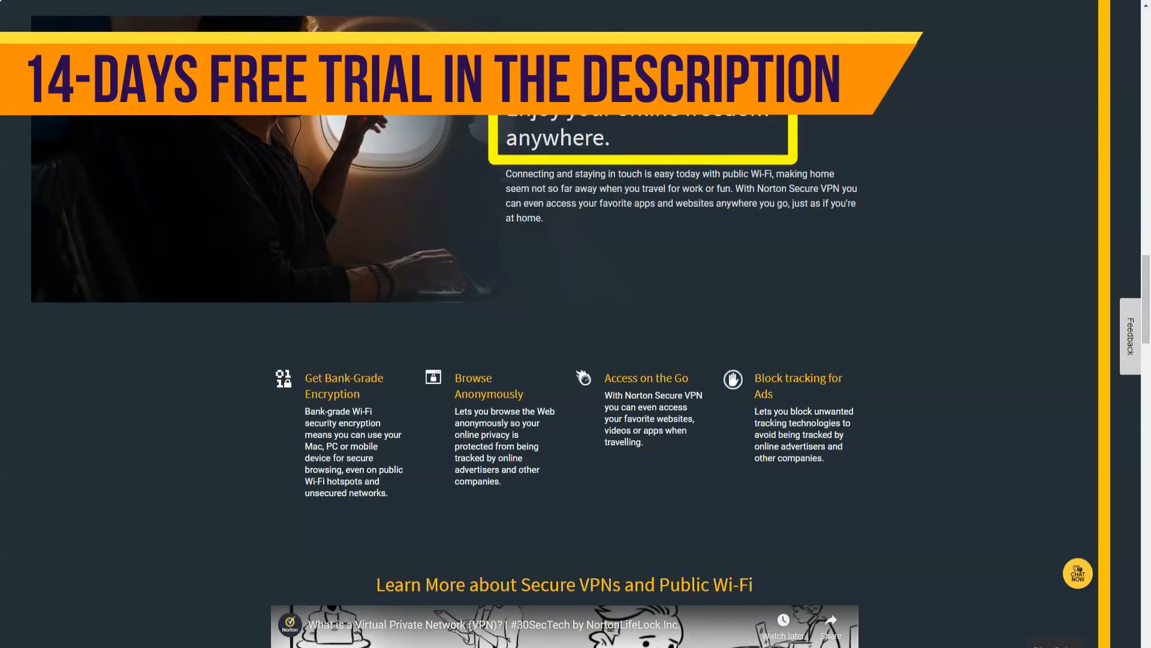
pyautogui.scroll(-3)
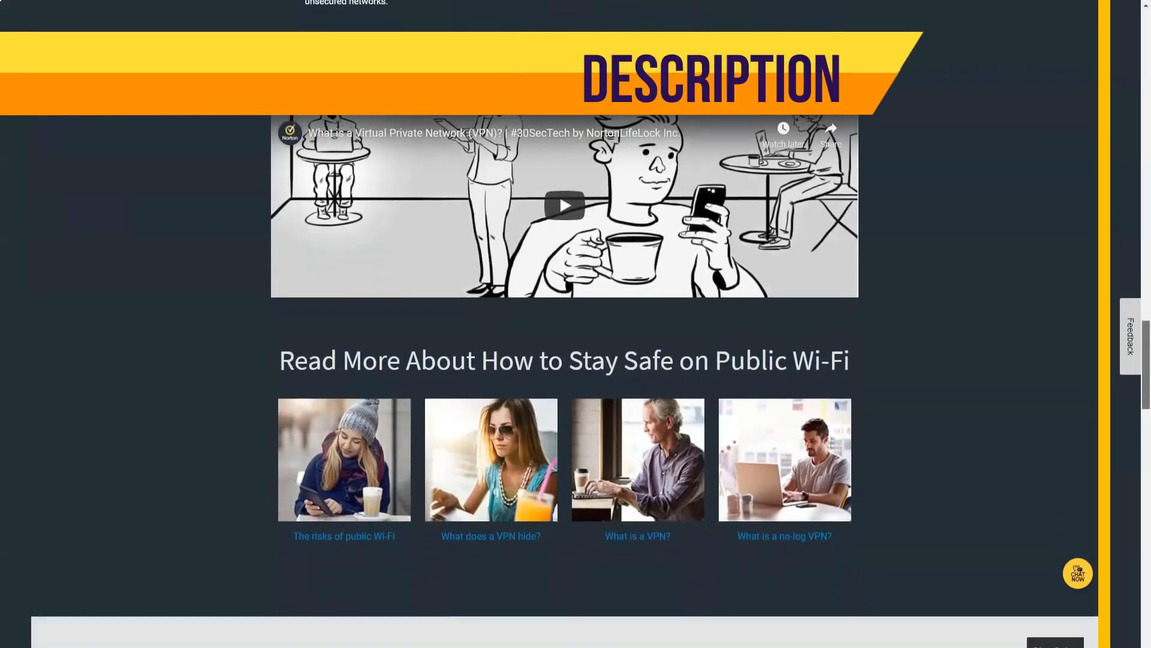
pyautogui.click(563, 204)
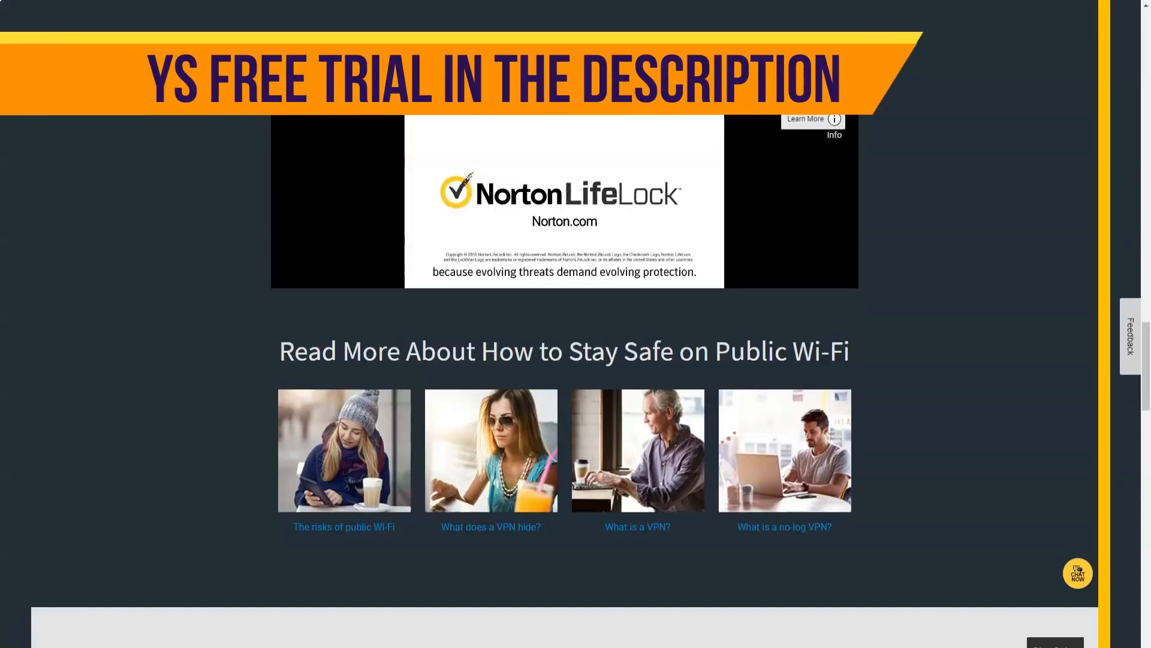
# Expand the 'Why use a VPN?' and 'How do you connect to a VPN?' FAQ answers
pyautogui.scroll(-3)
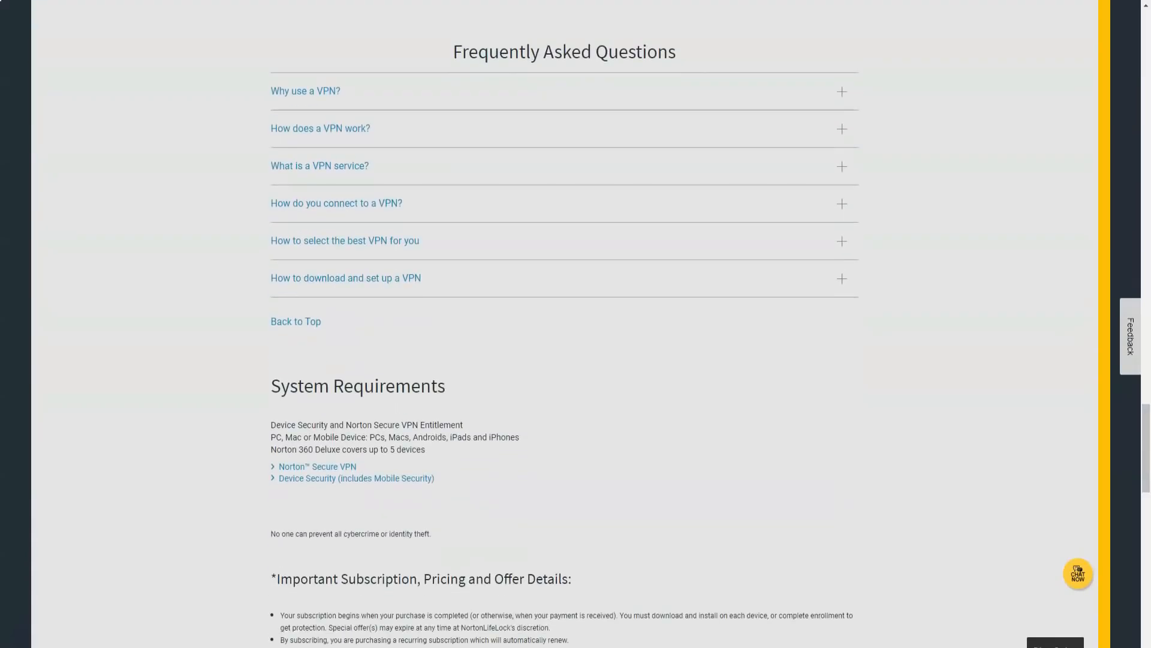
pyautogui.click(306, 90)
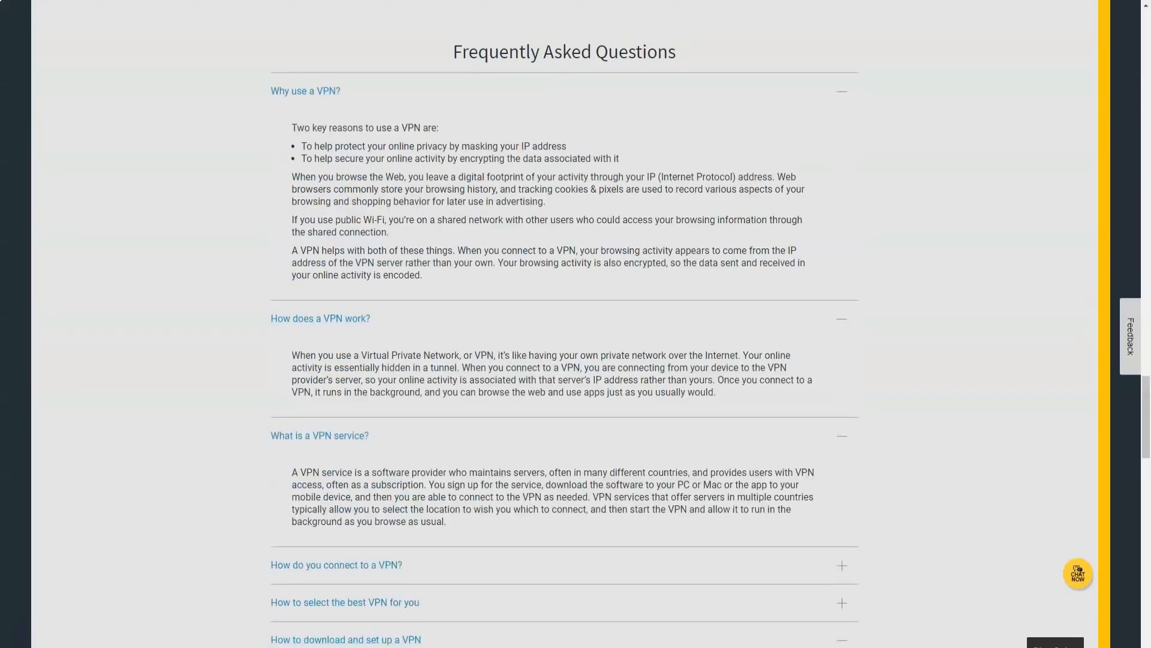
pyautogui.click(336, 564)
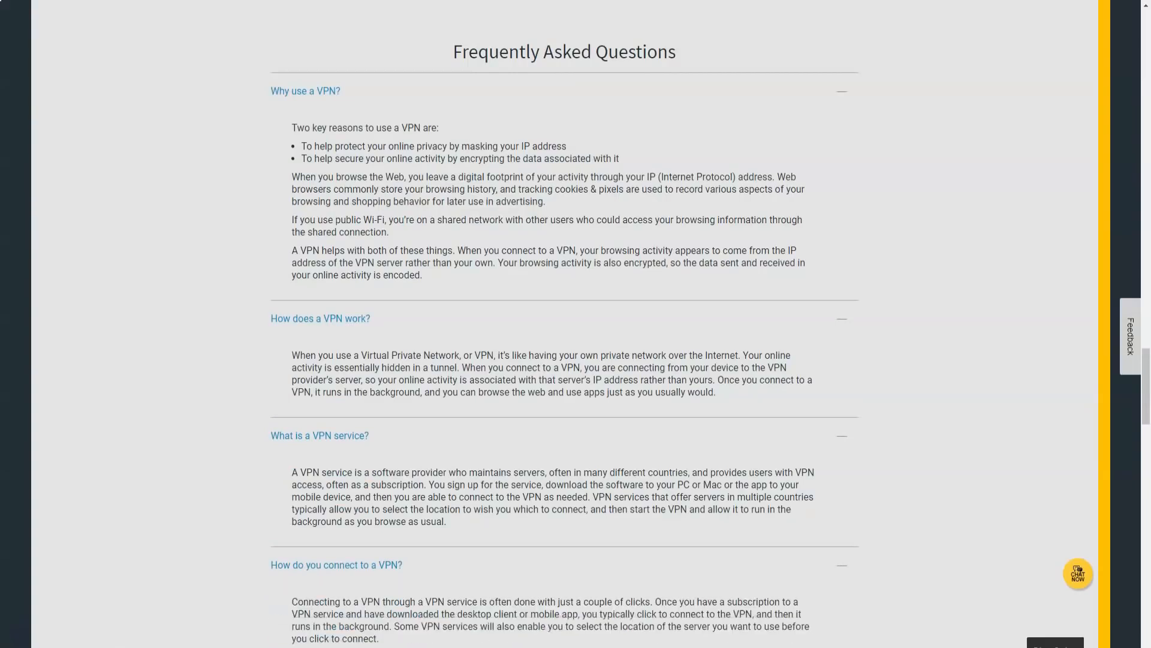
# Scroll past the FAQ to the Mobile Security page's App Advisor feature overview
pyautogui.scroll(-3)
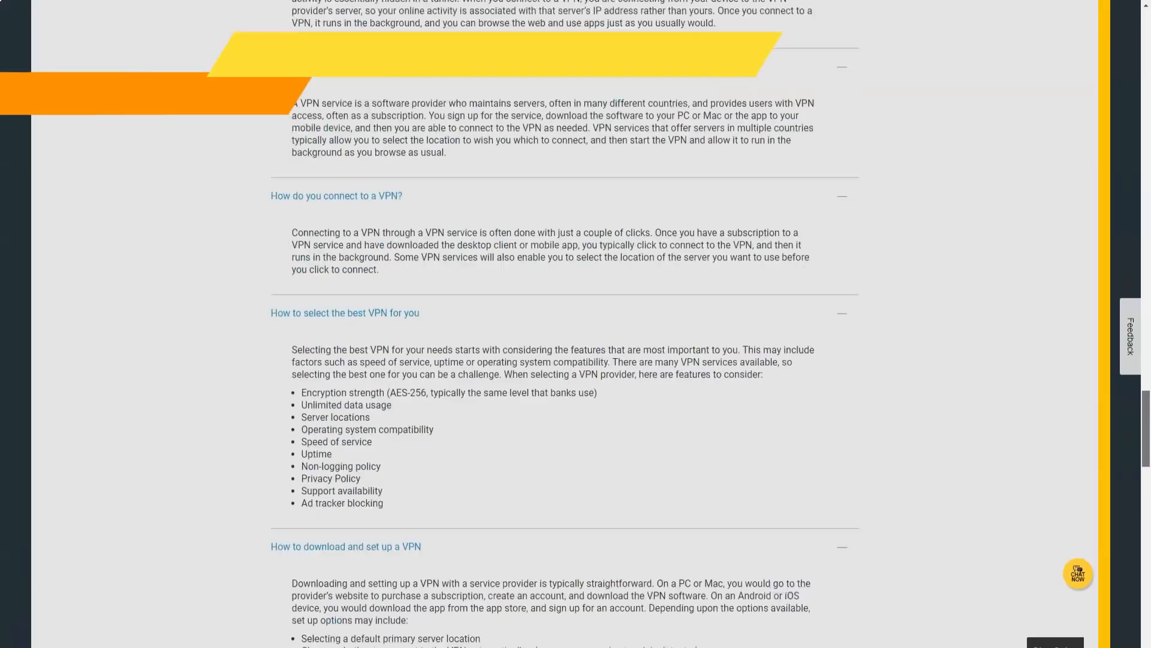
pyautogui.scroll(-3)
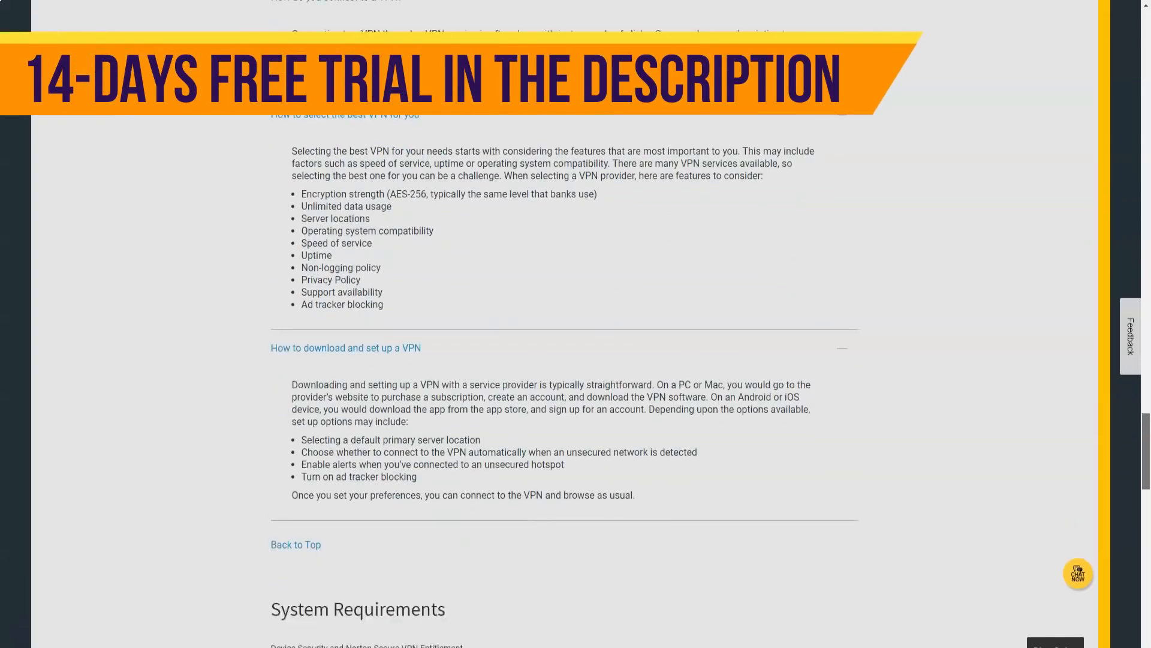
pyautogui.scroll(-3)
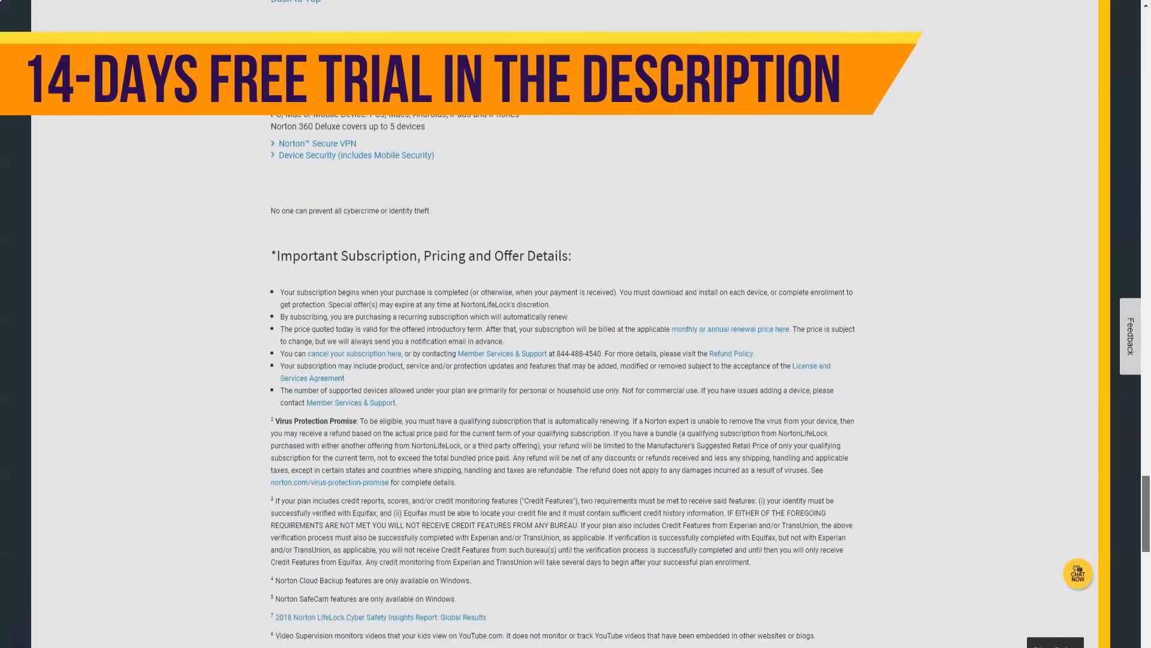
pyautogui.scroll(-3)
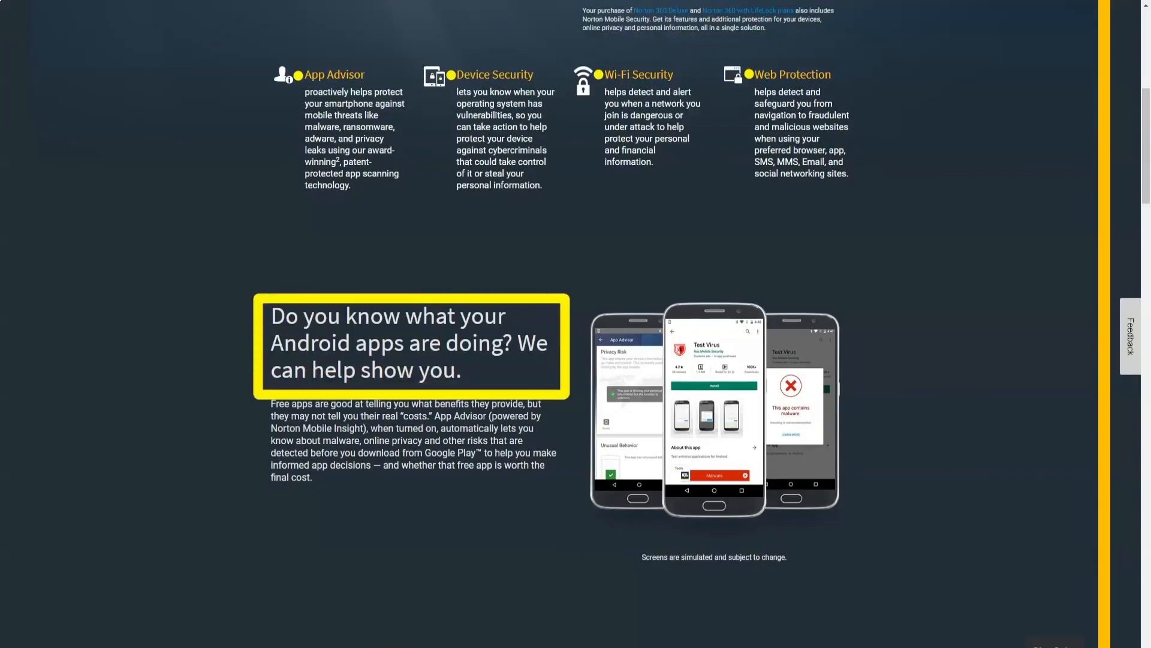
# Scroll the Mobile Security page through Wi-Fi features, system requirements and pricing terms to the footer
pyautogui.scroll(-3)
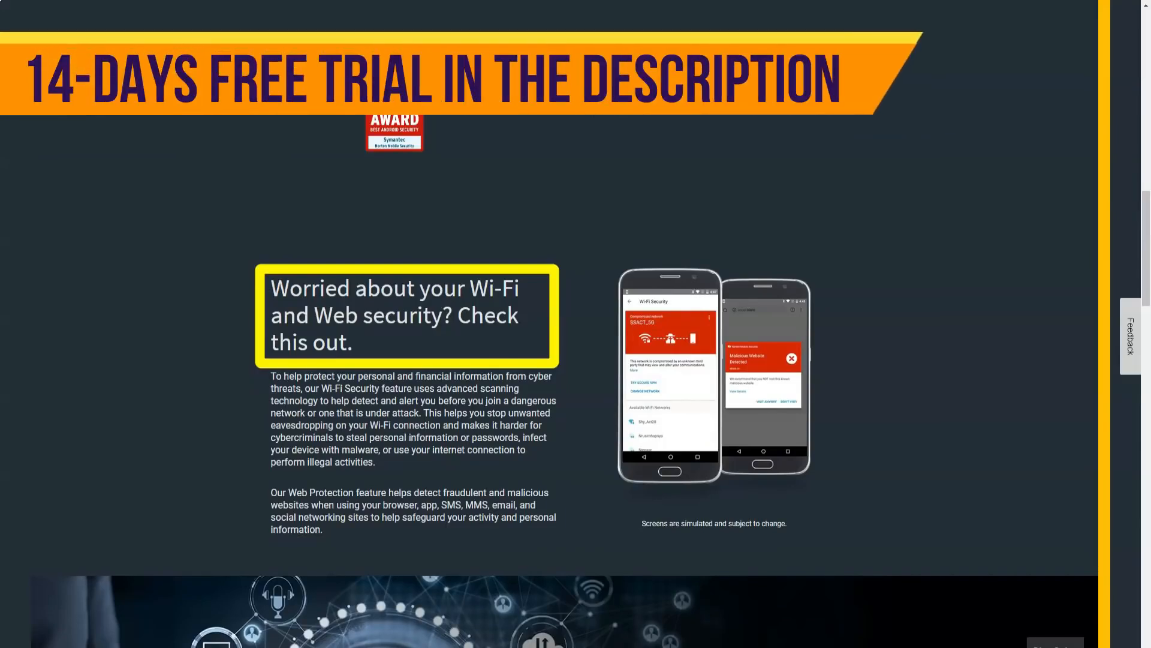
pyautogui.scroll(-3)
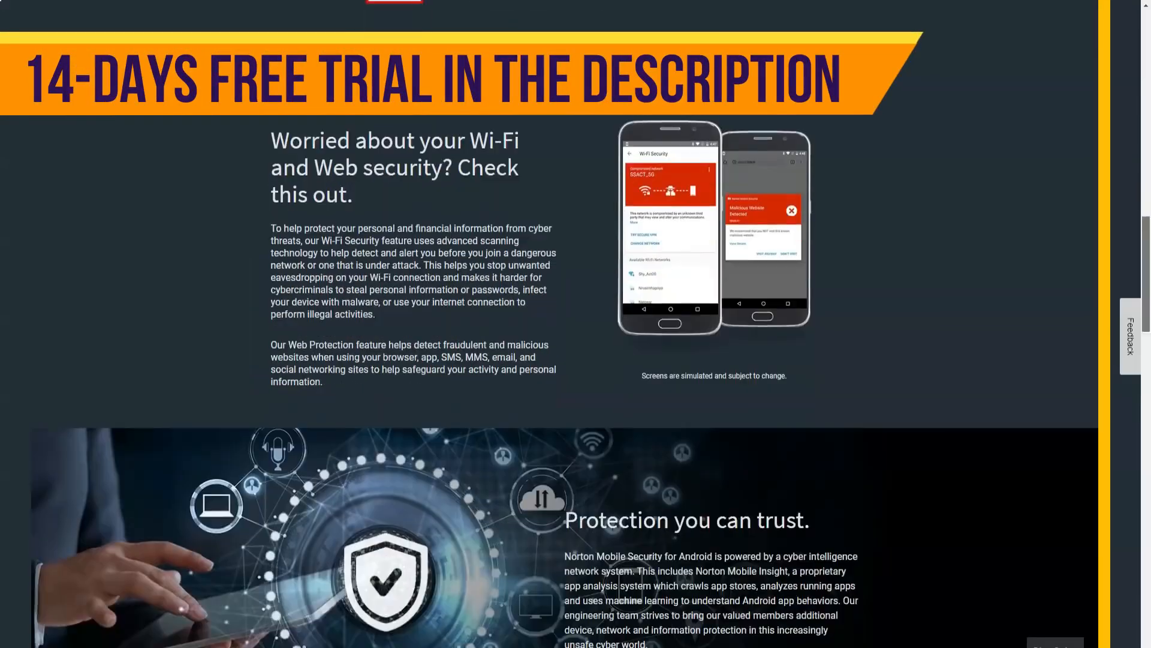
pyautogui.scroll(-3)
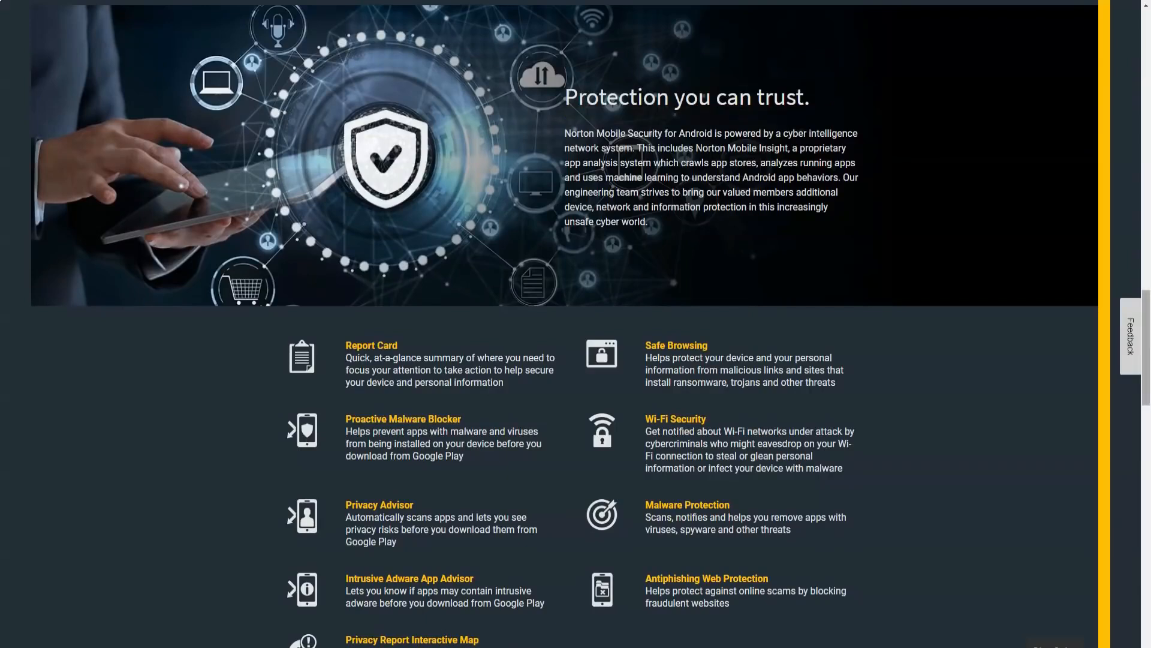
pyautogui.scroll(-3)
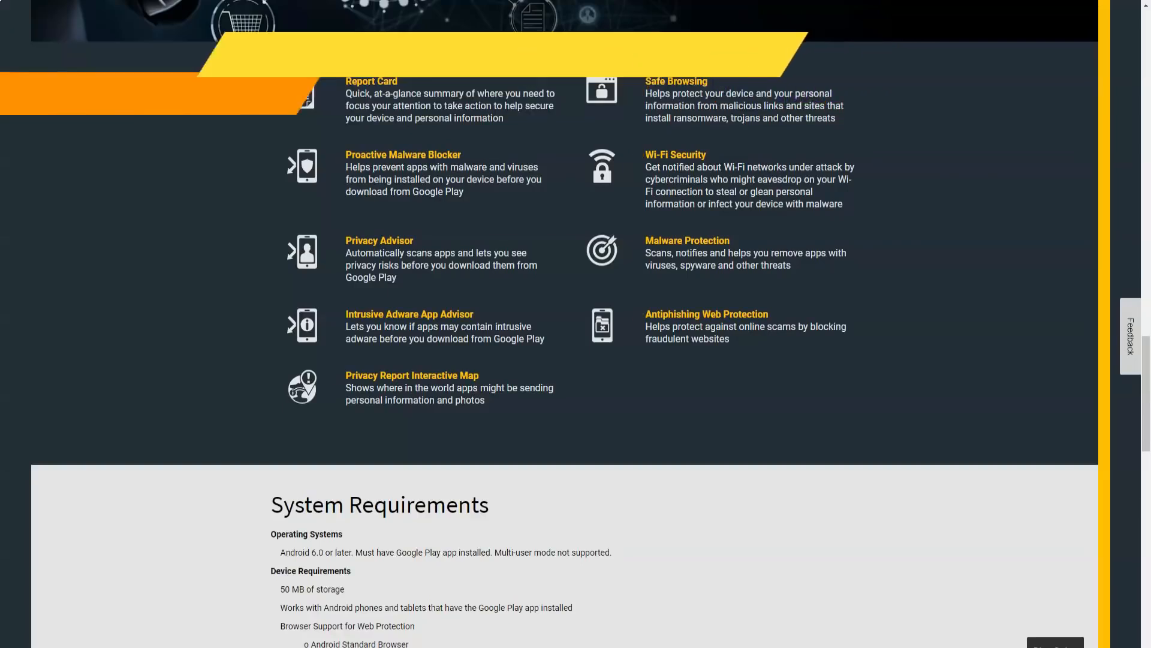
pyautogui.scroll(-3)
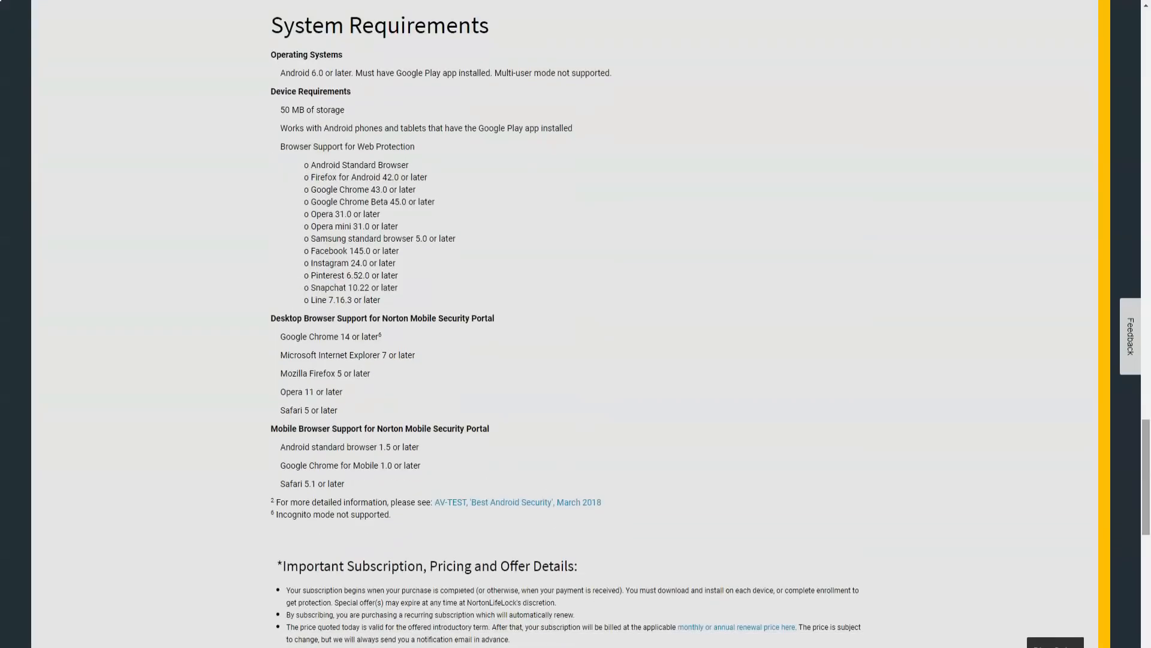
pyautogui.scroll(-3)
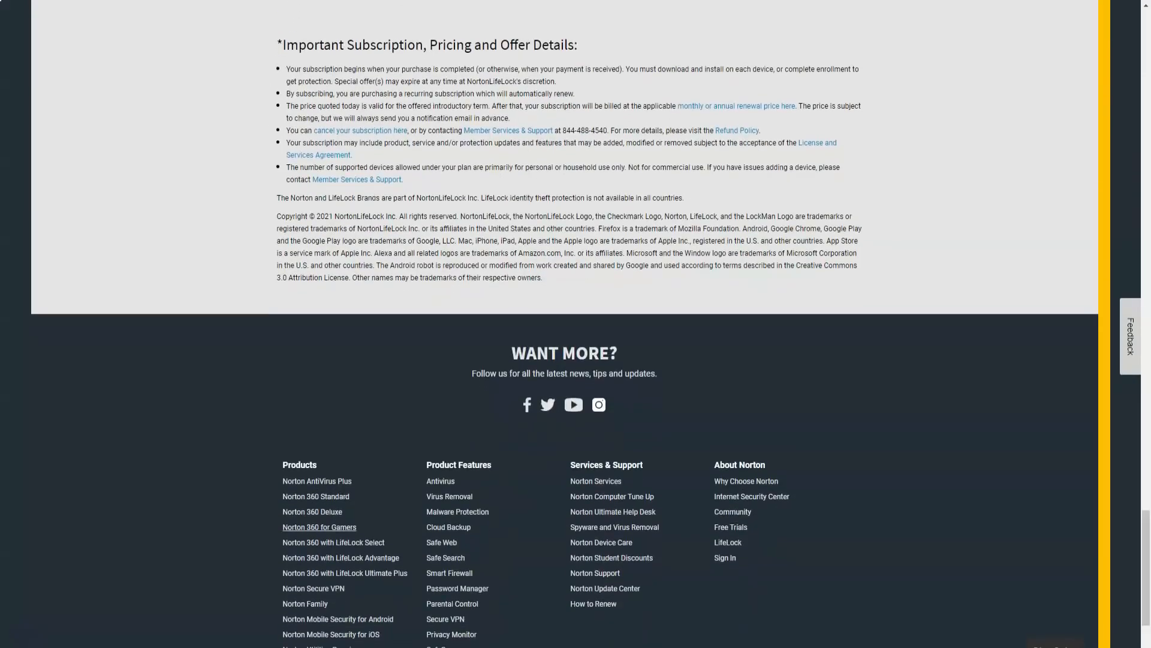
pyautogui.moveTo(333, 542)
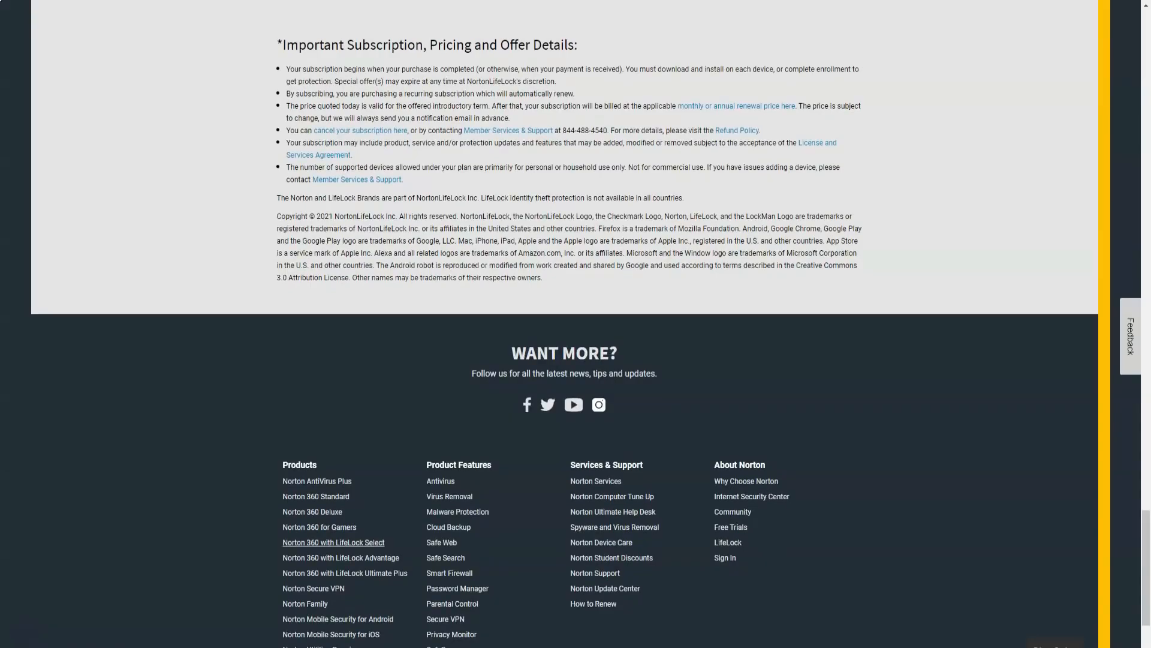
# Scroll the LifeLock Select page ($99.48/year) past its plan comparison down to the footer
pyautogui.scroll(3)
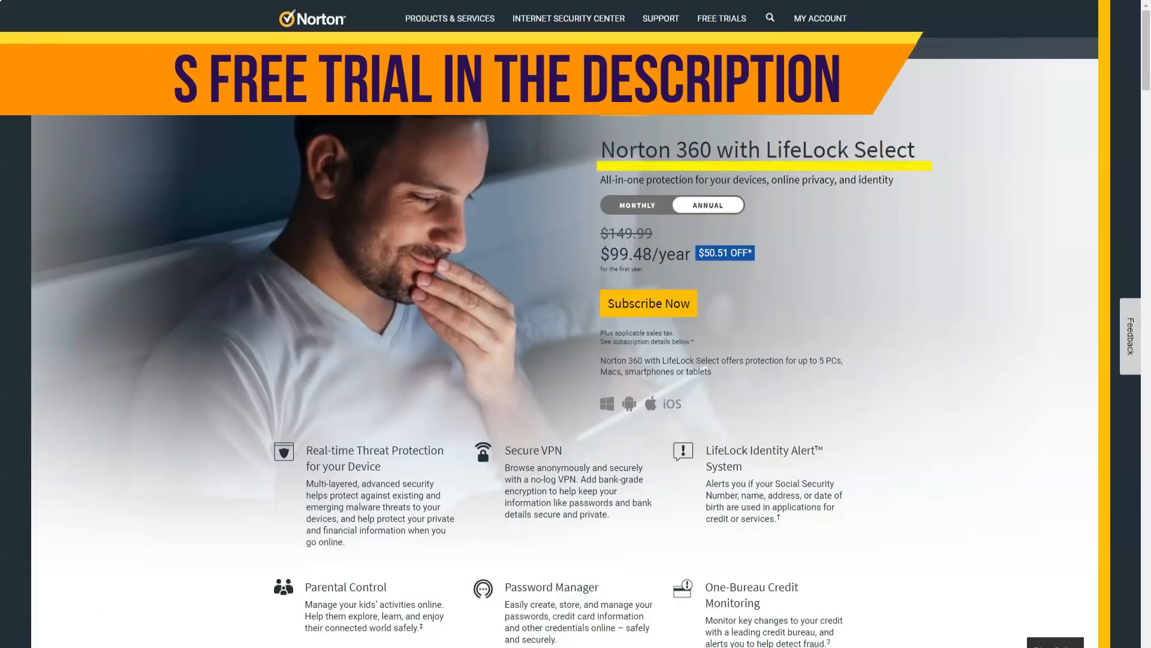
pyautogui.scroll(-3)
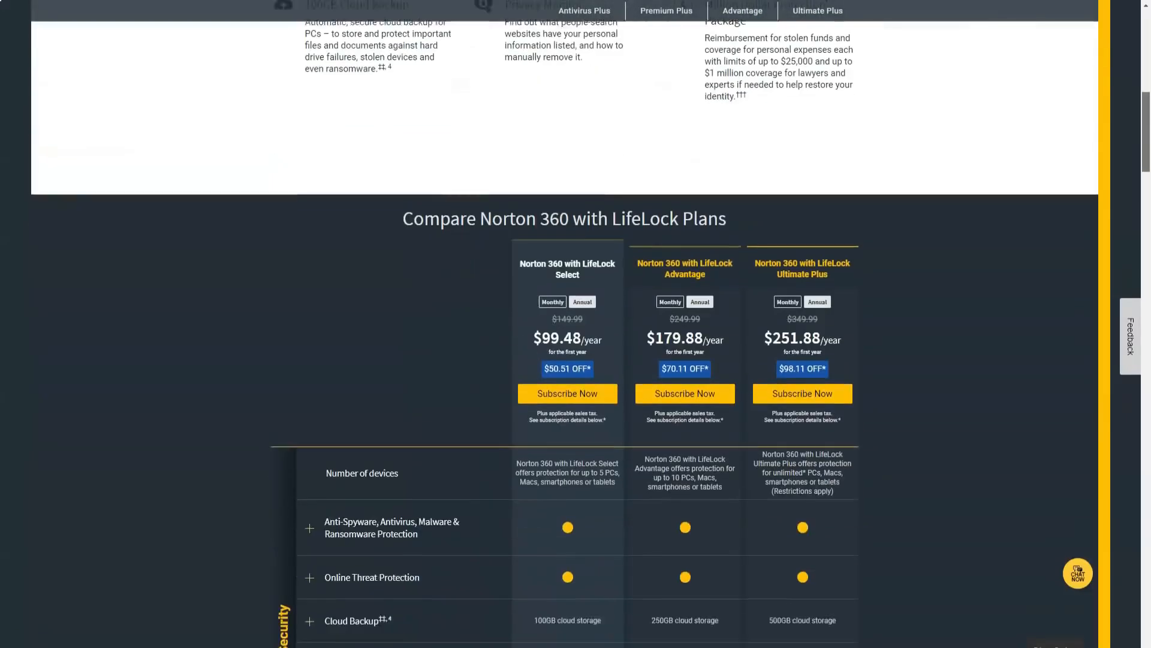
pyautogui.scroll(-3)
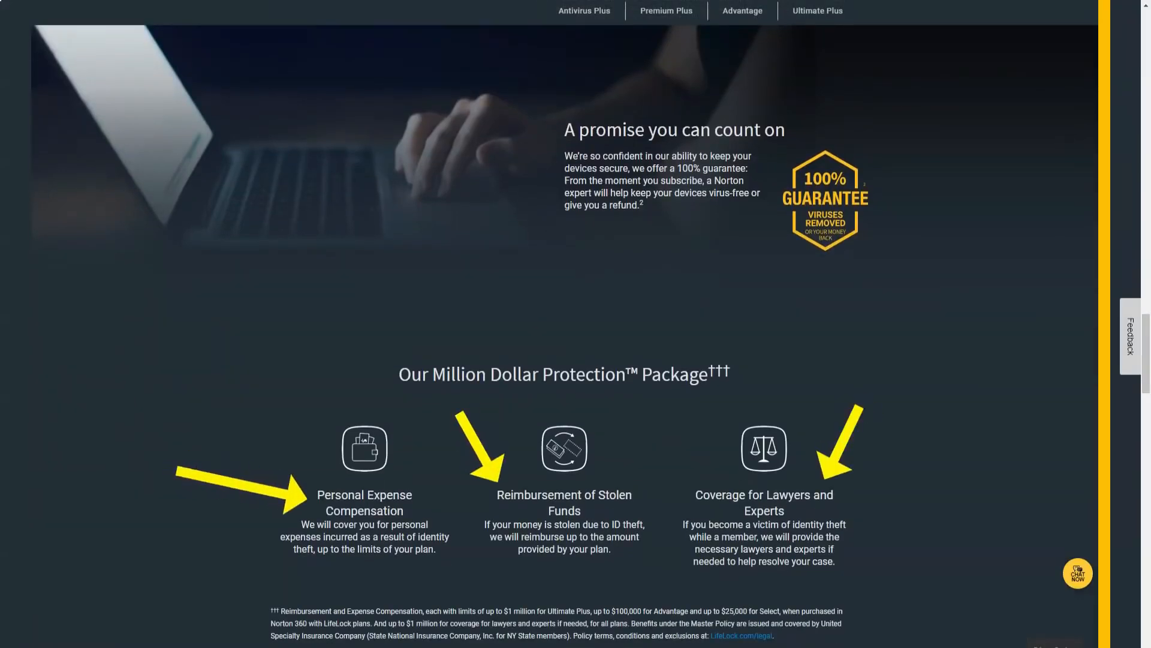
pyautogui.scroll(3)
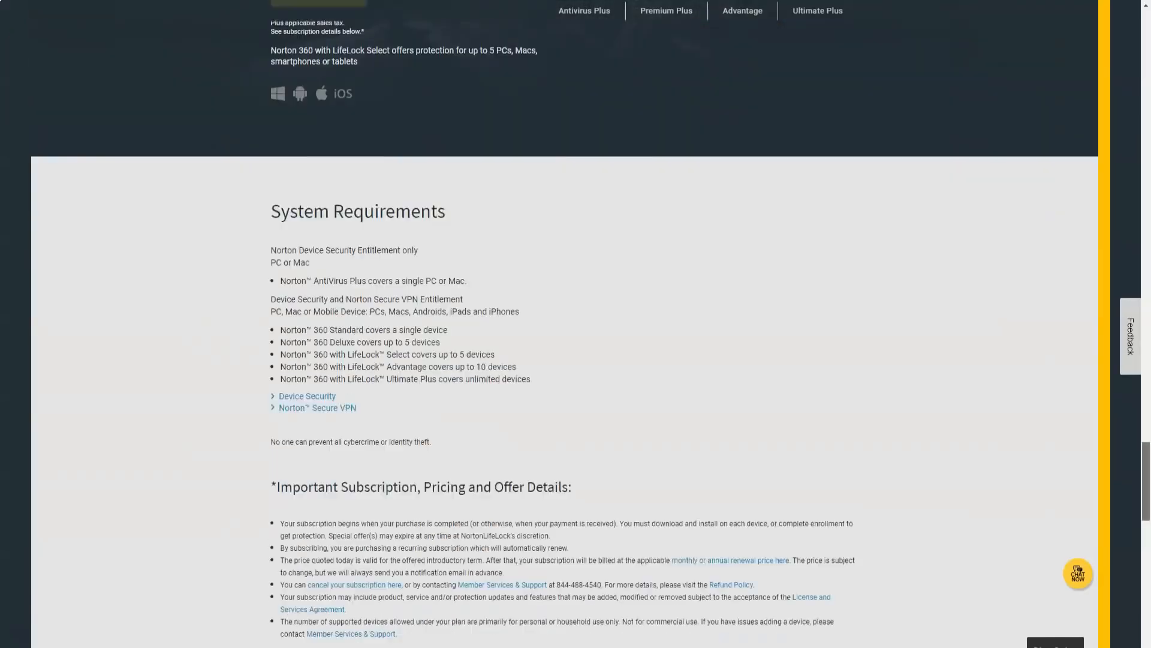
pyautogui.scroll(-3)
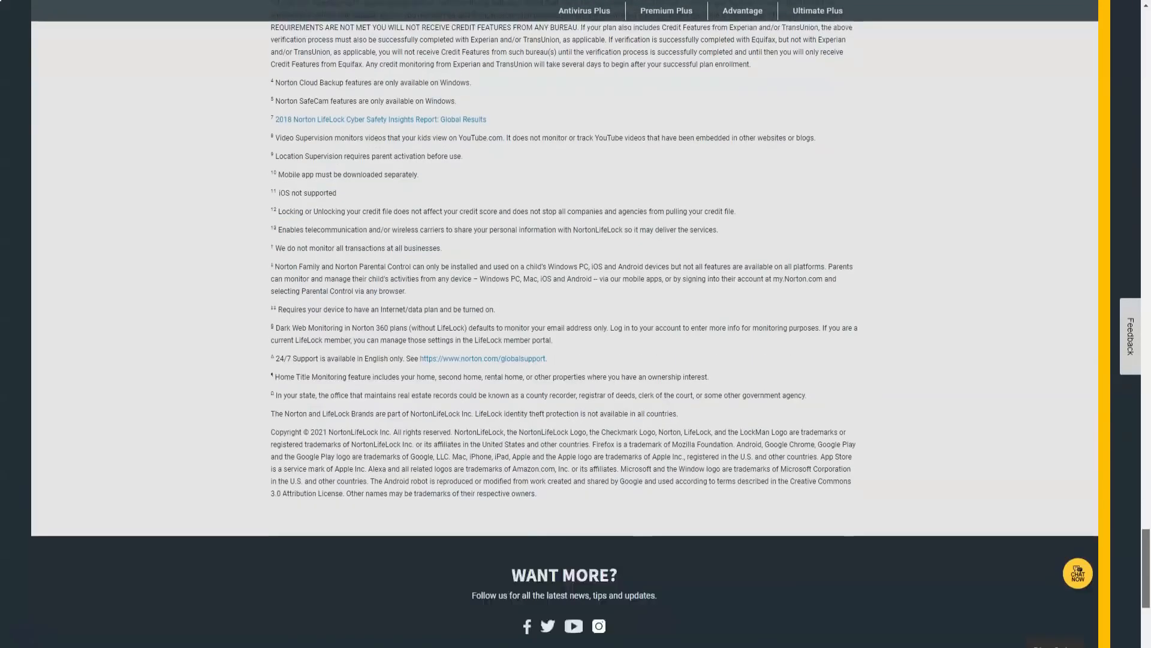
pyautogui.scroll(-3)
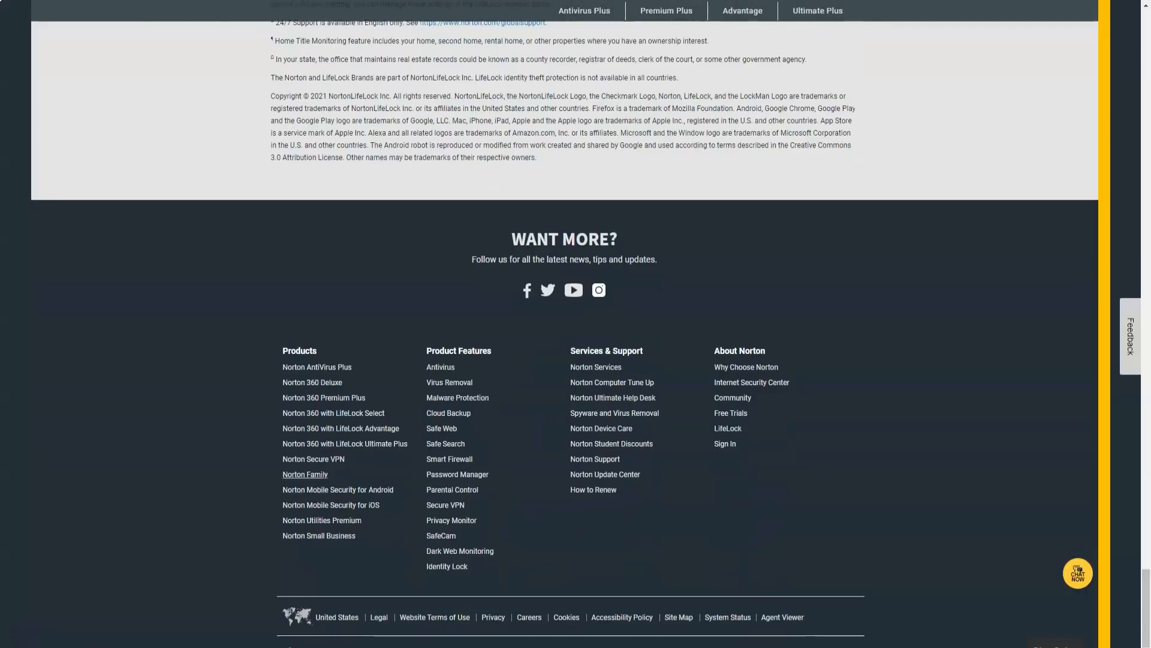
# Open the Norton Family page ($49.99/year) and scroll through its parental features to the system requirements
pyautogui.click(303, 475)
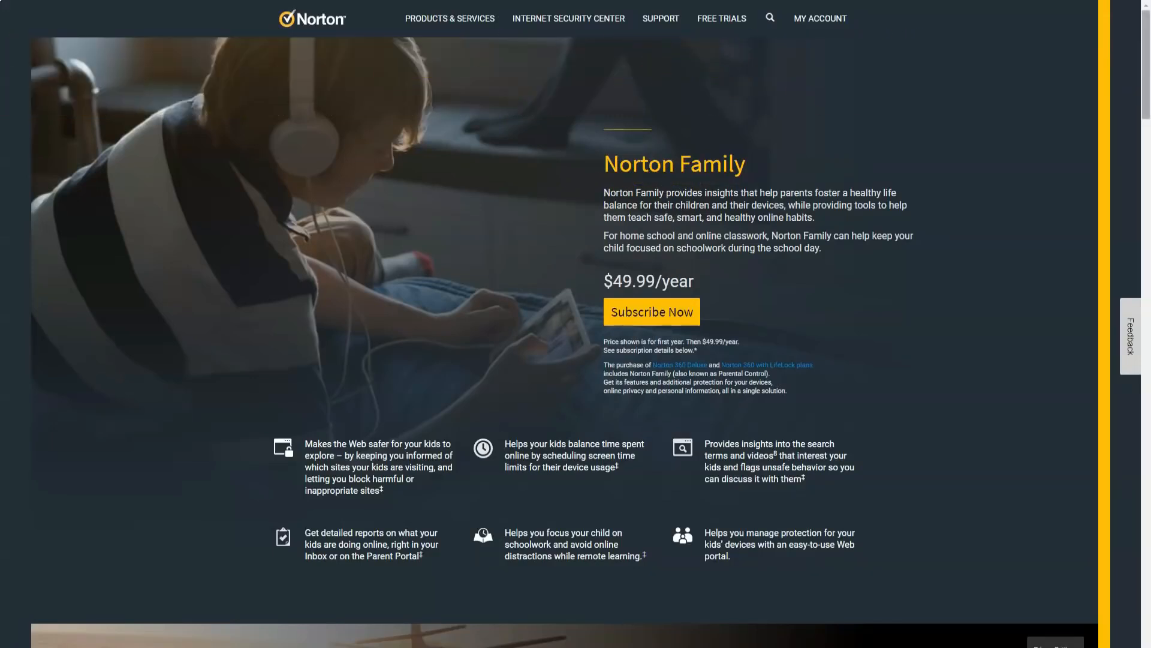
pyautogui.scroll(-3)
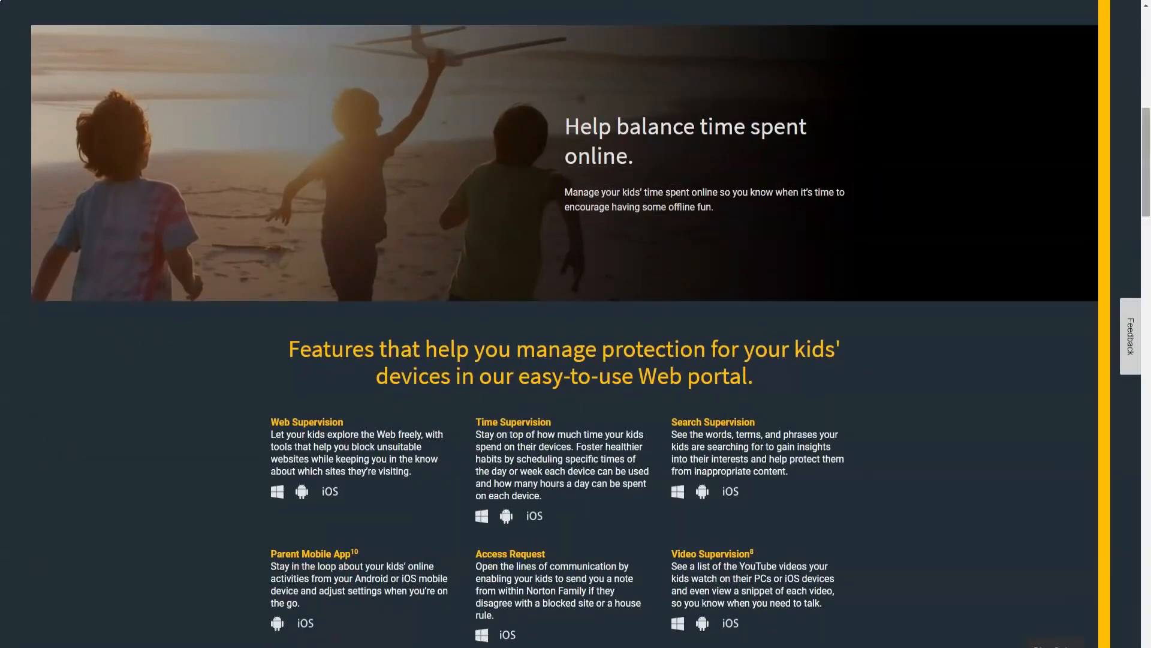
pyautogui.scroll(-3)
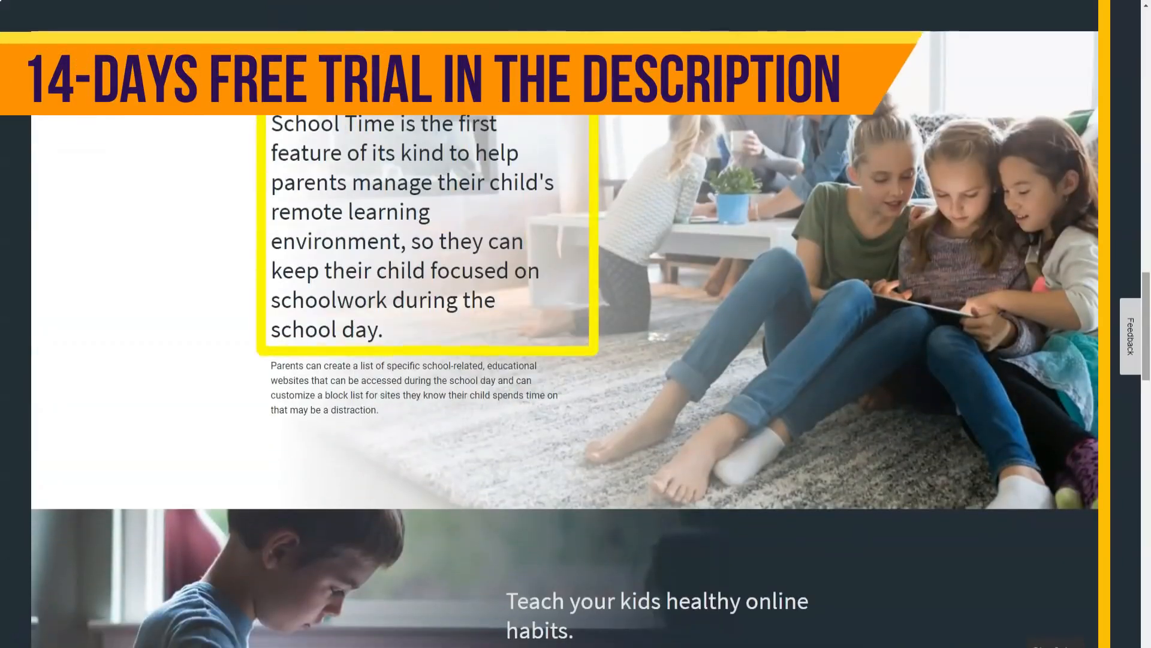
pyautogui.scroll(-3)
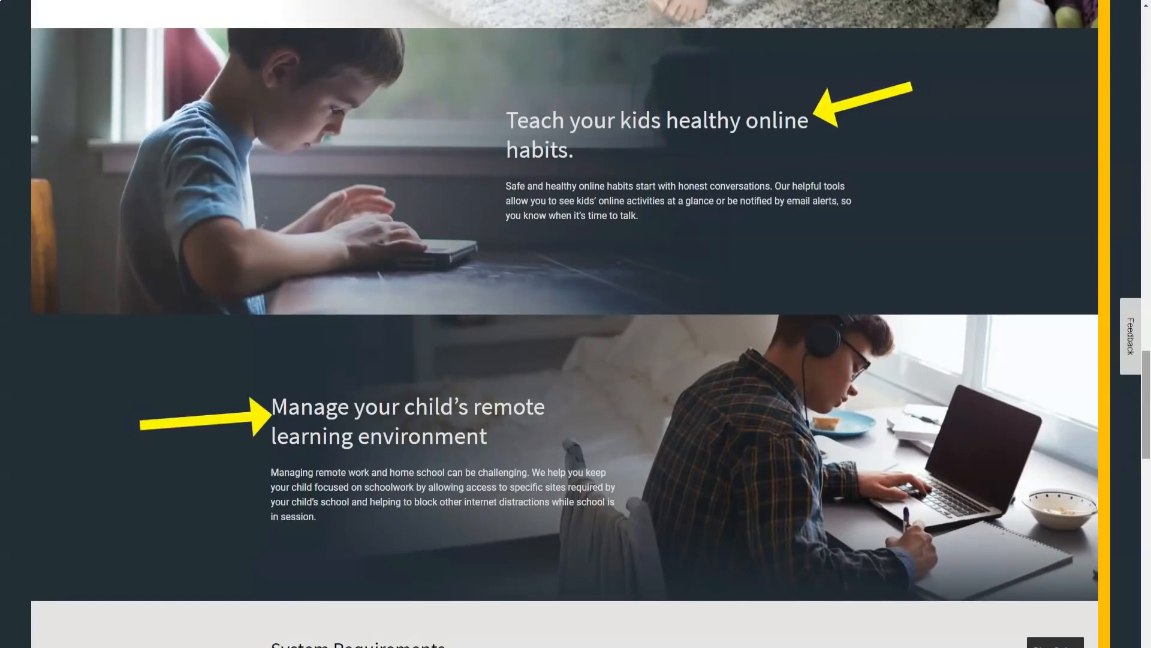
pyautogui.scroll(-3)
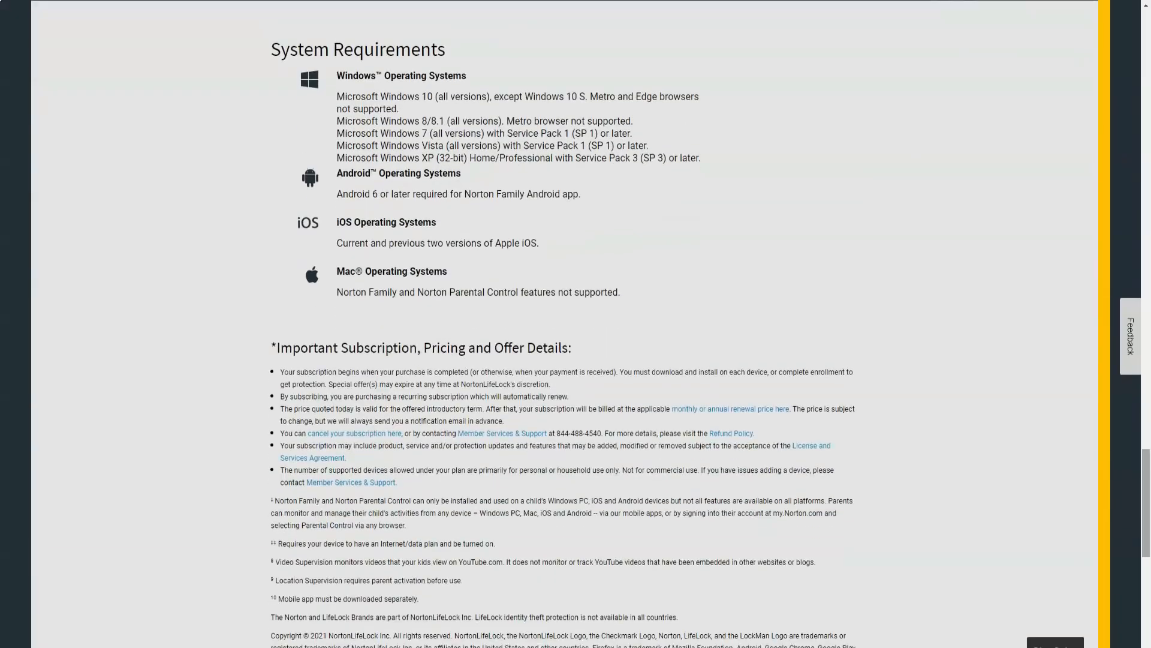
pyautogui.scroll(-3)
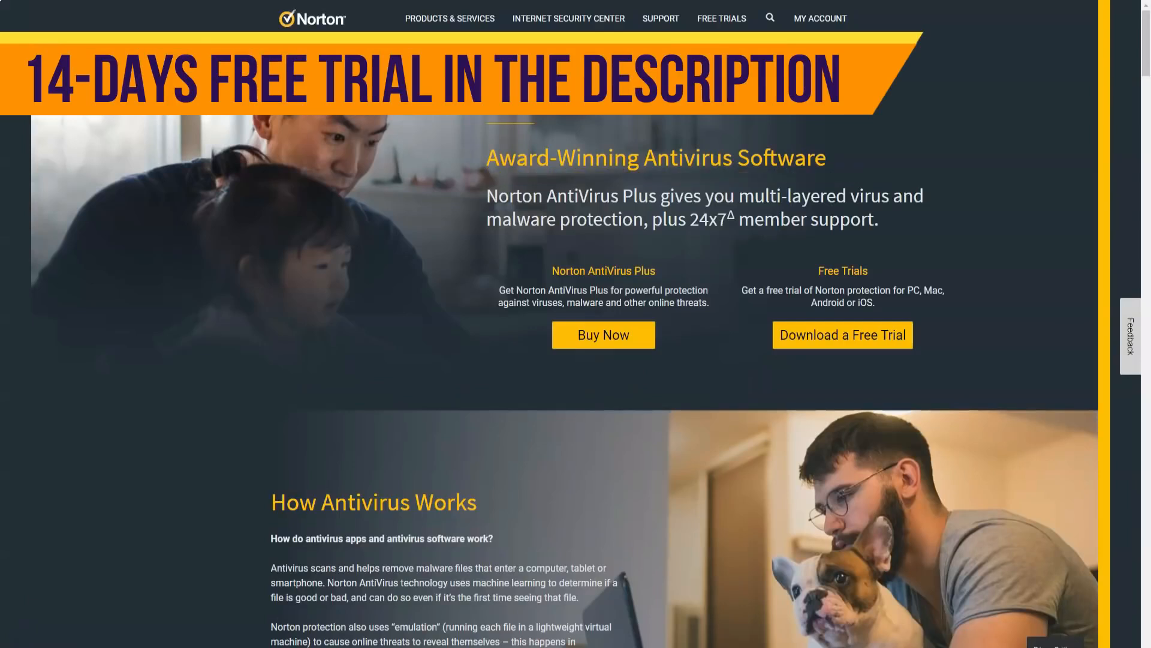
# Scroll the AntiVirus Plus page through How Antivirus Works to the Malware Protection section
pyautogui.scroll(-3)
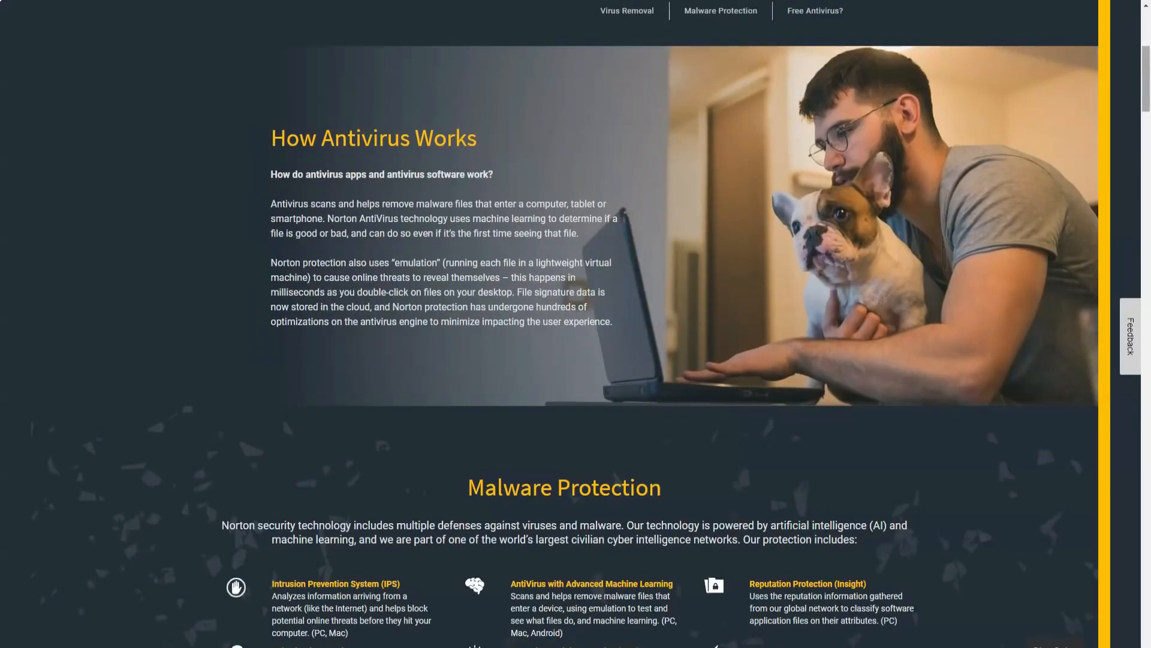
pyautogui.scroll(-3)
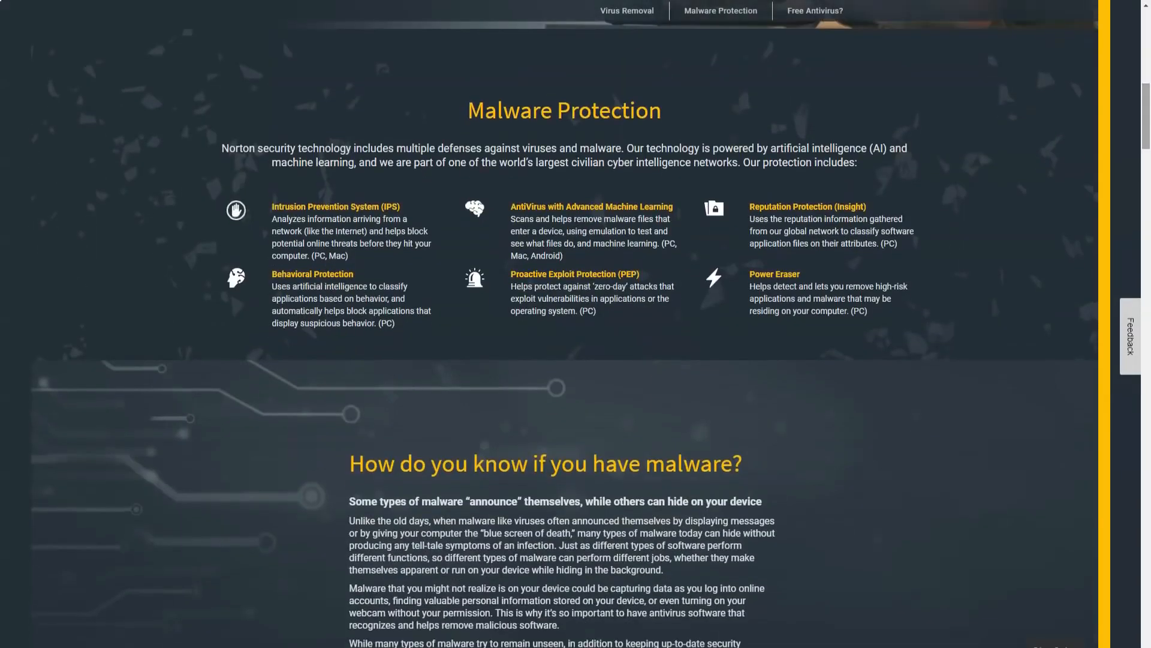